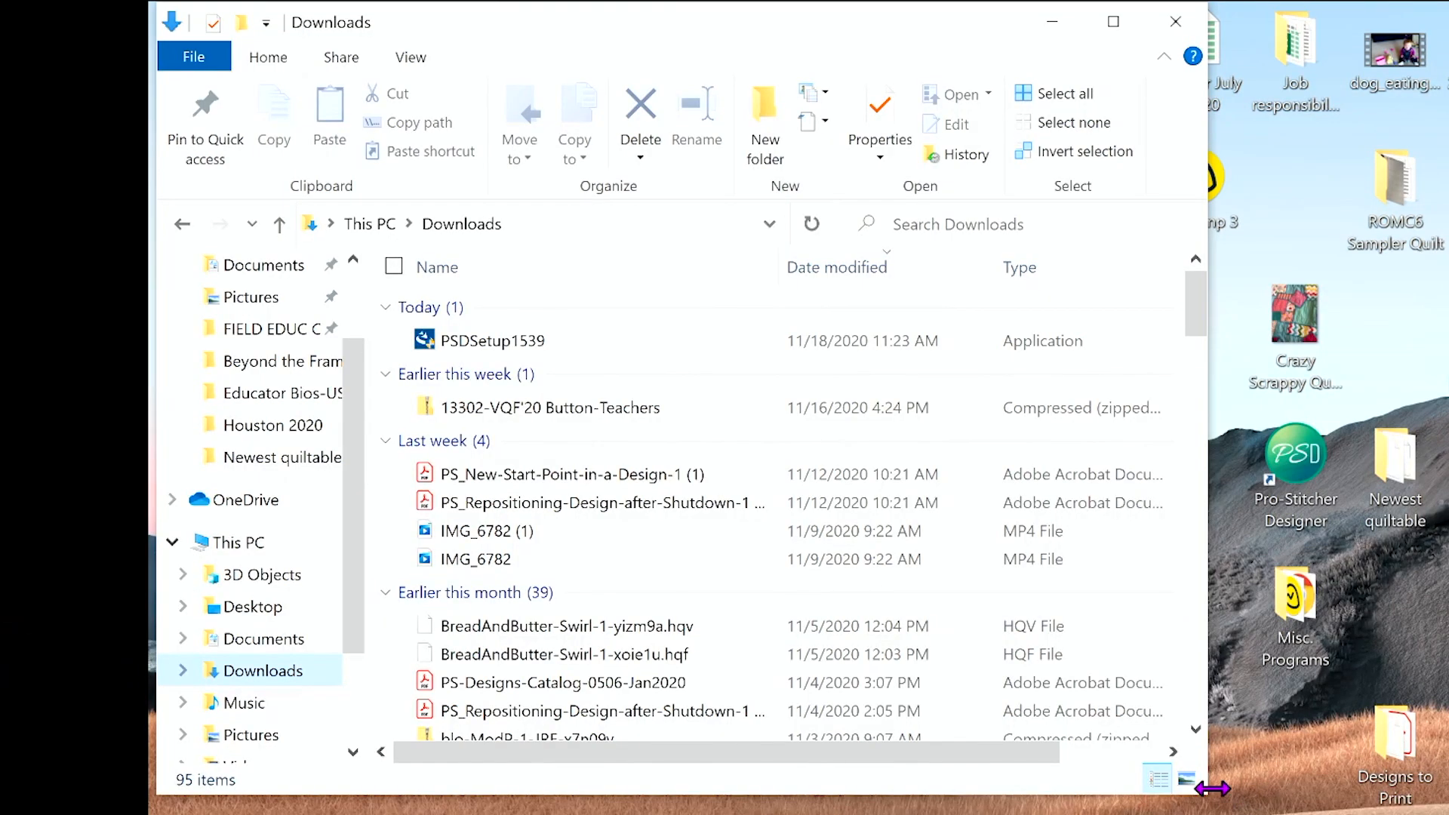
pyautogui.moveTo(495, 339)
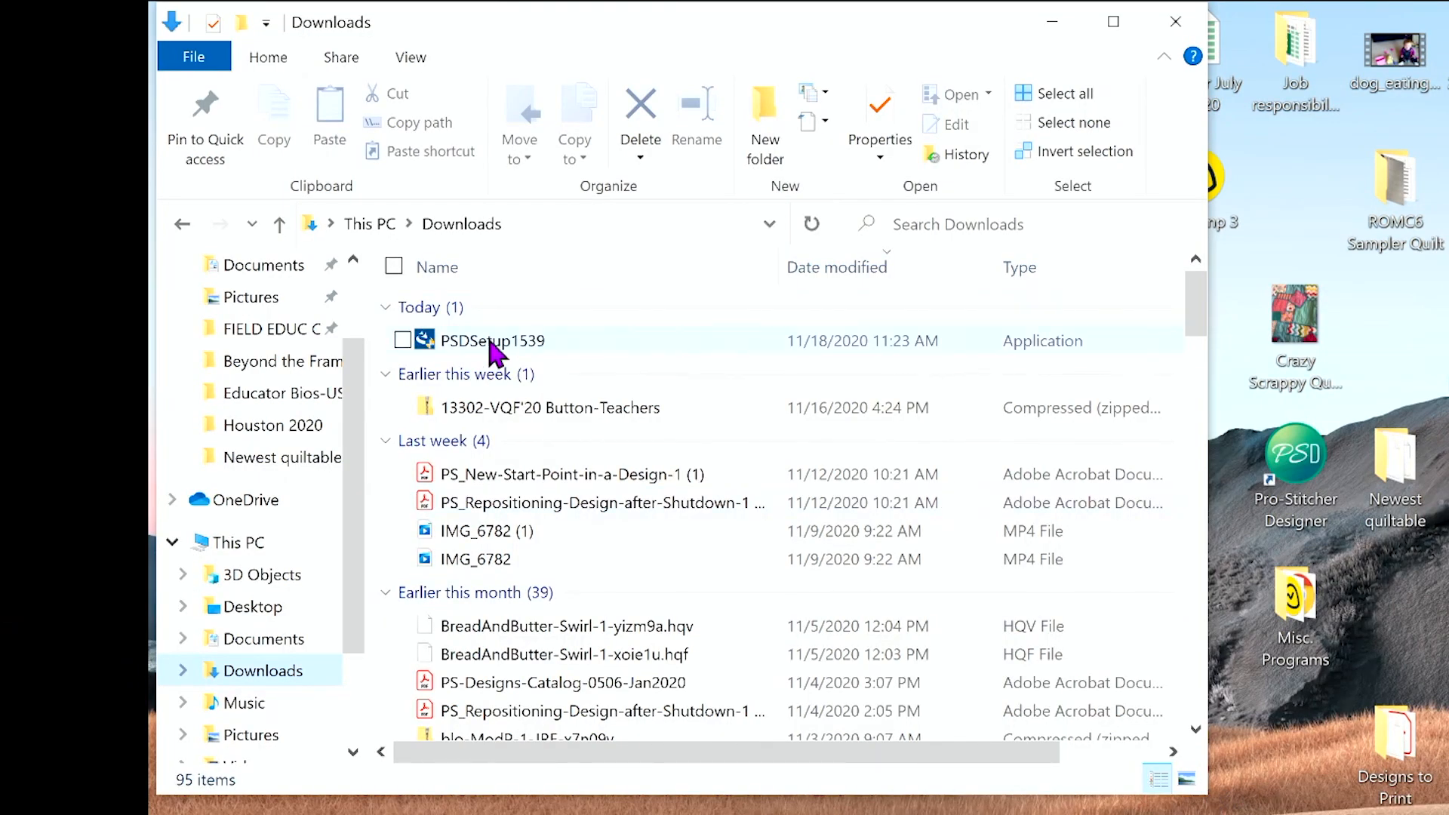
pyautogui.moveTo(496, 339)
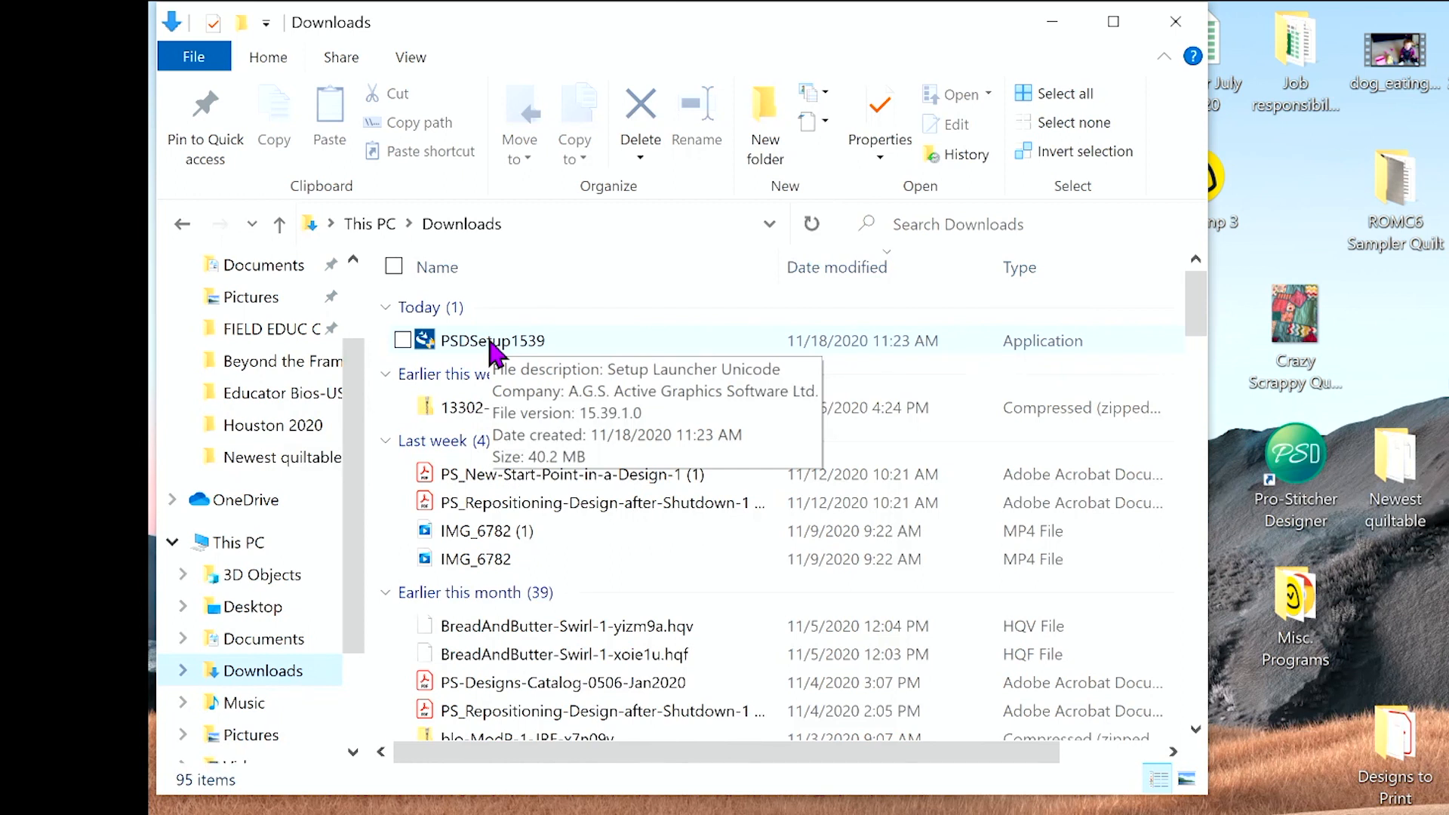
pyautogui.moveTo(488, 354)
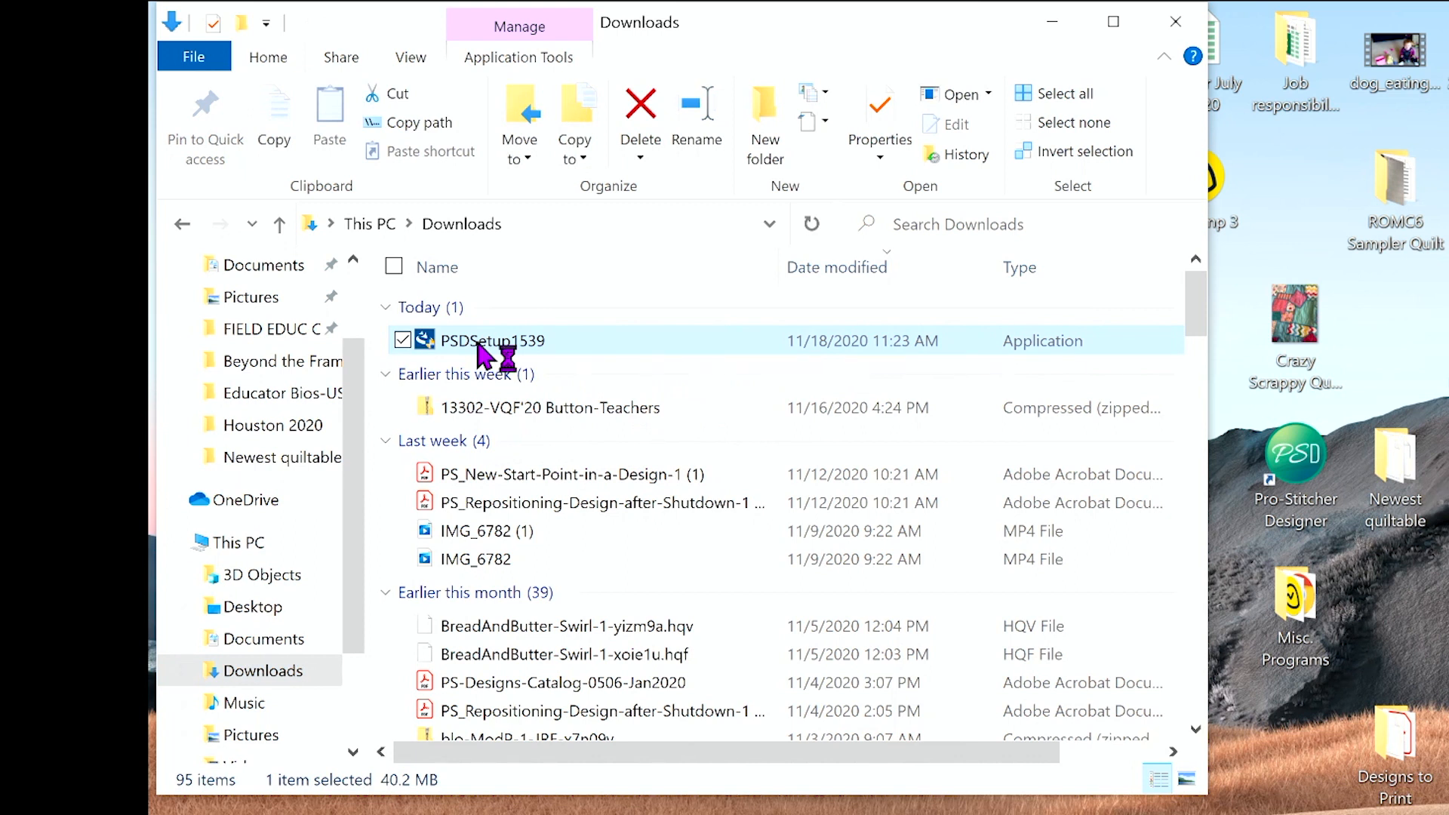
# Launch the PSDSetup1539 installer and allow it to make changes in the UAC prompt
pyautogui.doubleClick(496, 339)
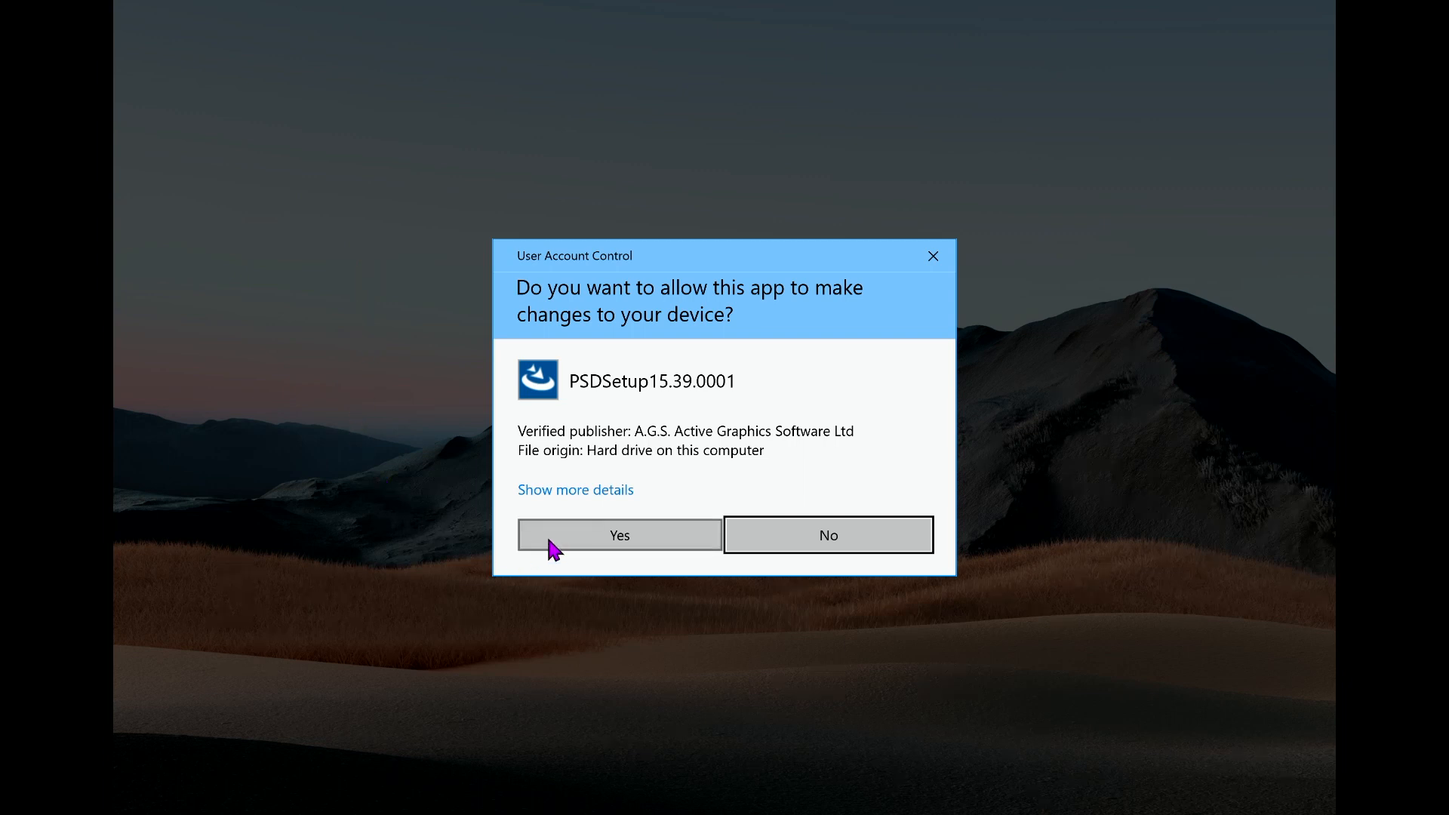
pyautogui.moveTo(610, 541)
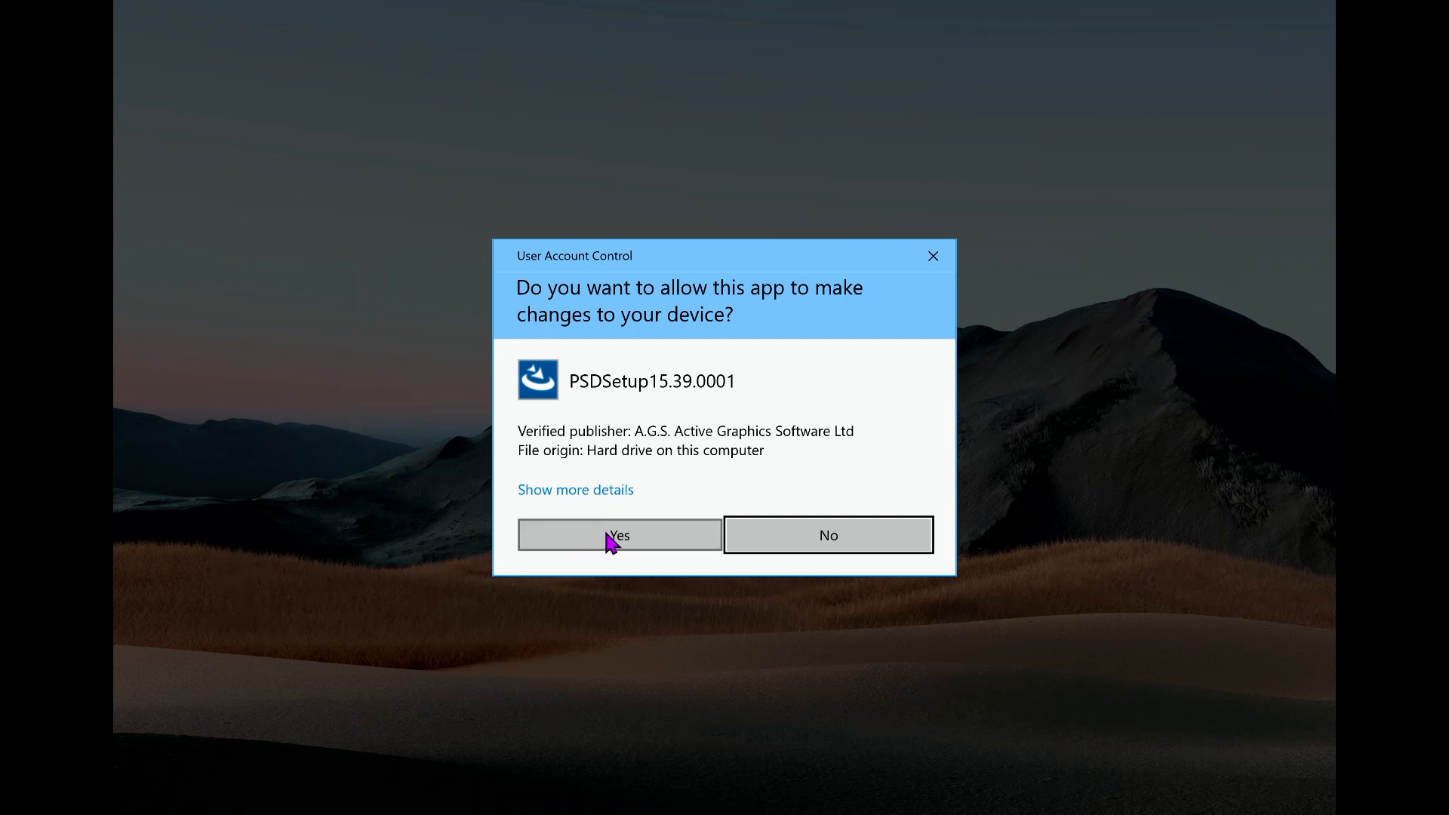
pyautogui.click(619, 534)
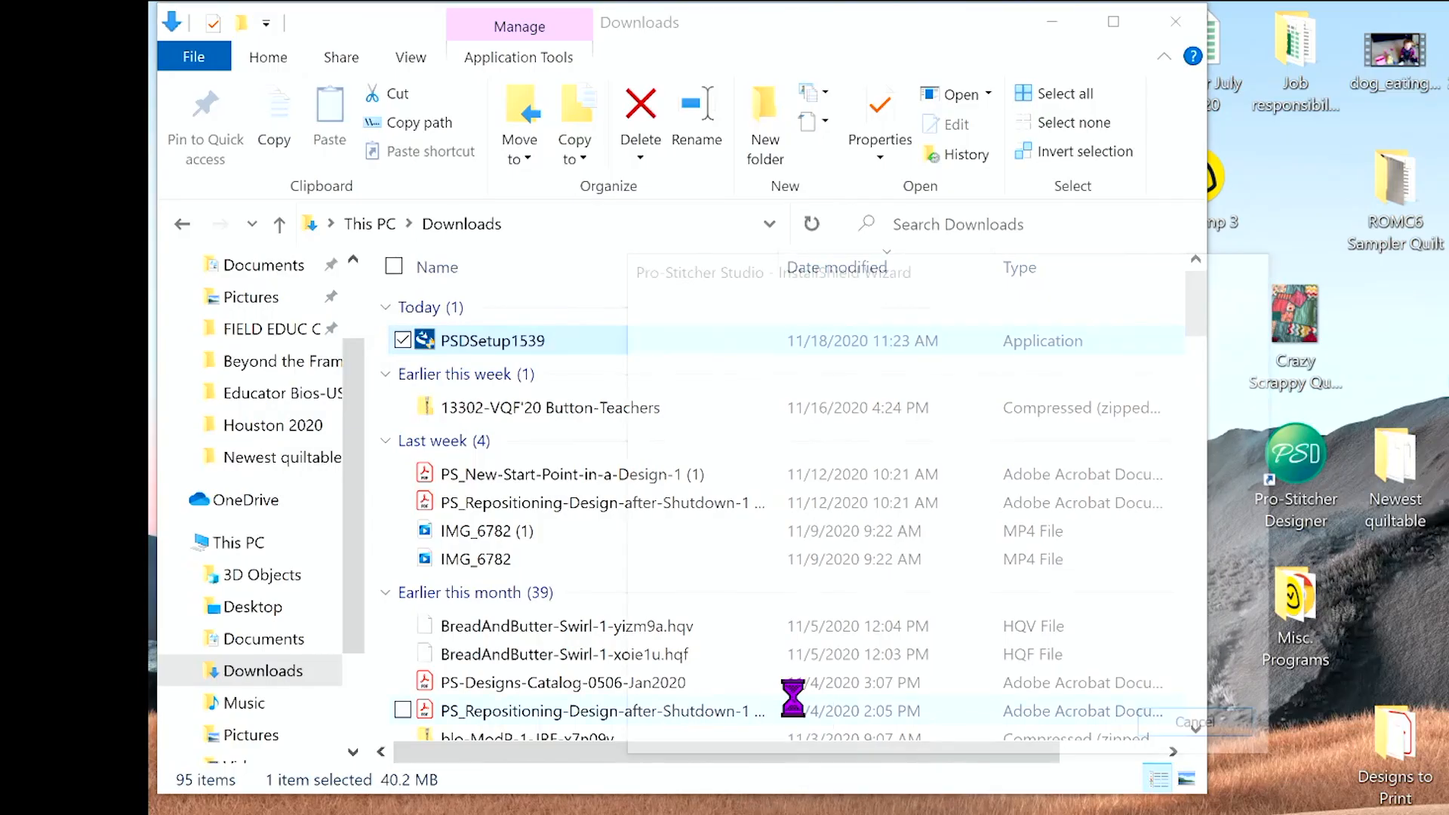
pyautogui.doubleClick(492, 339)
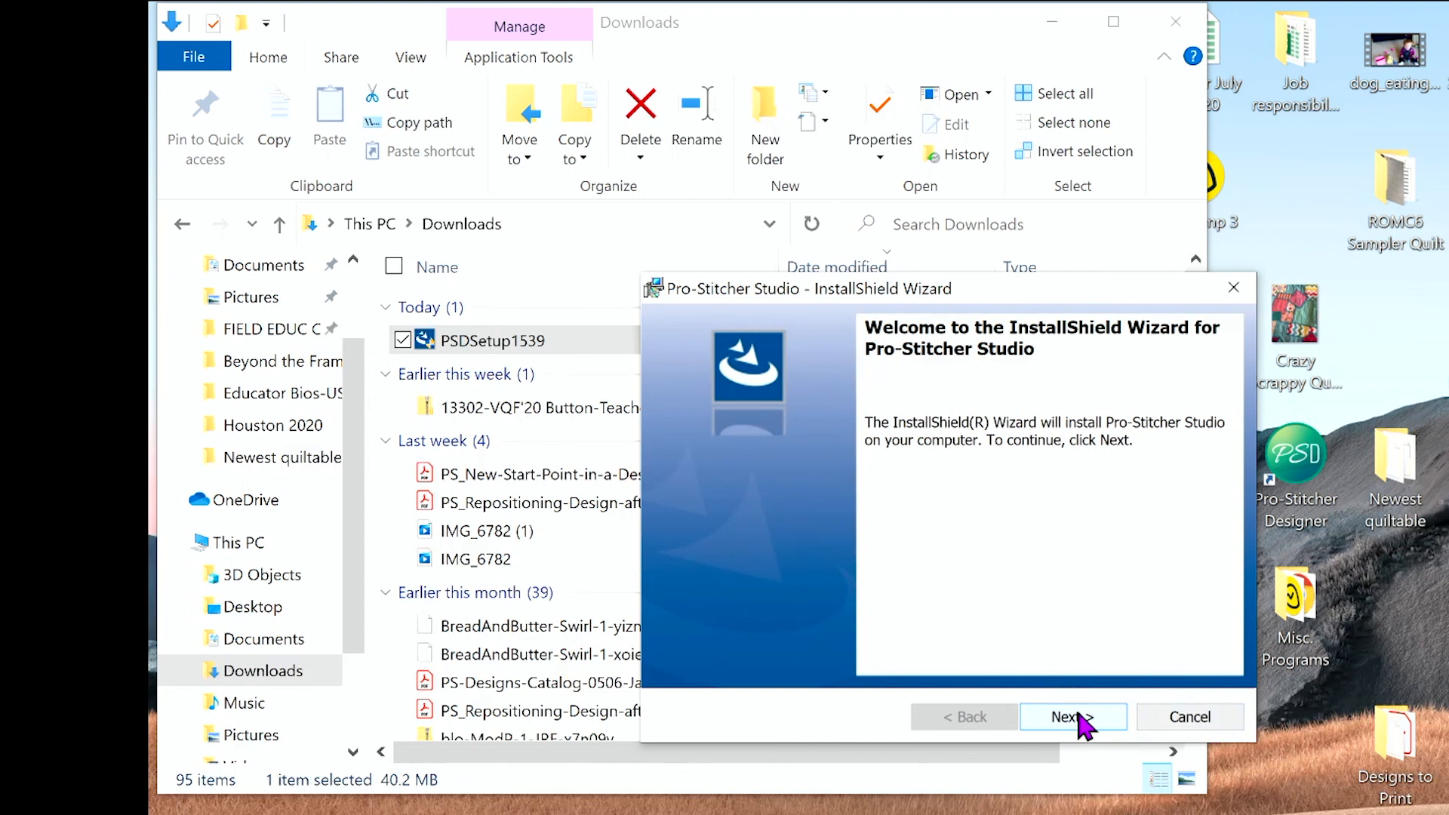
# Accept the license agreement terms and begin installing Pro-Stitcher Studio
pyautogui.click(1072, 715)
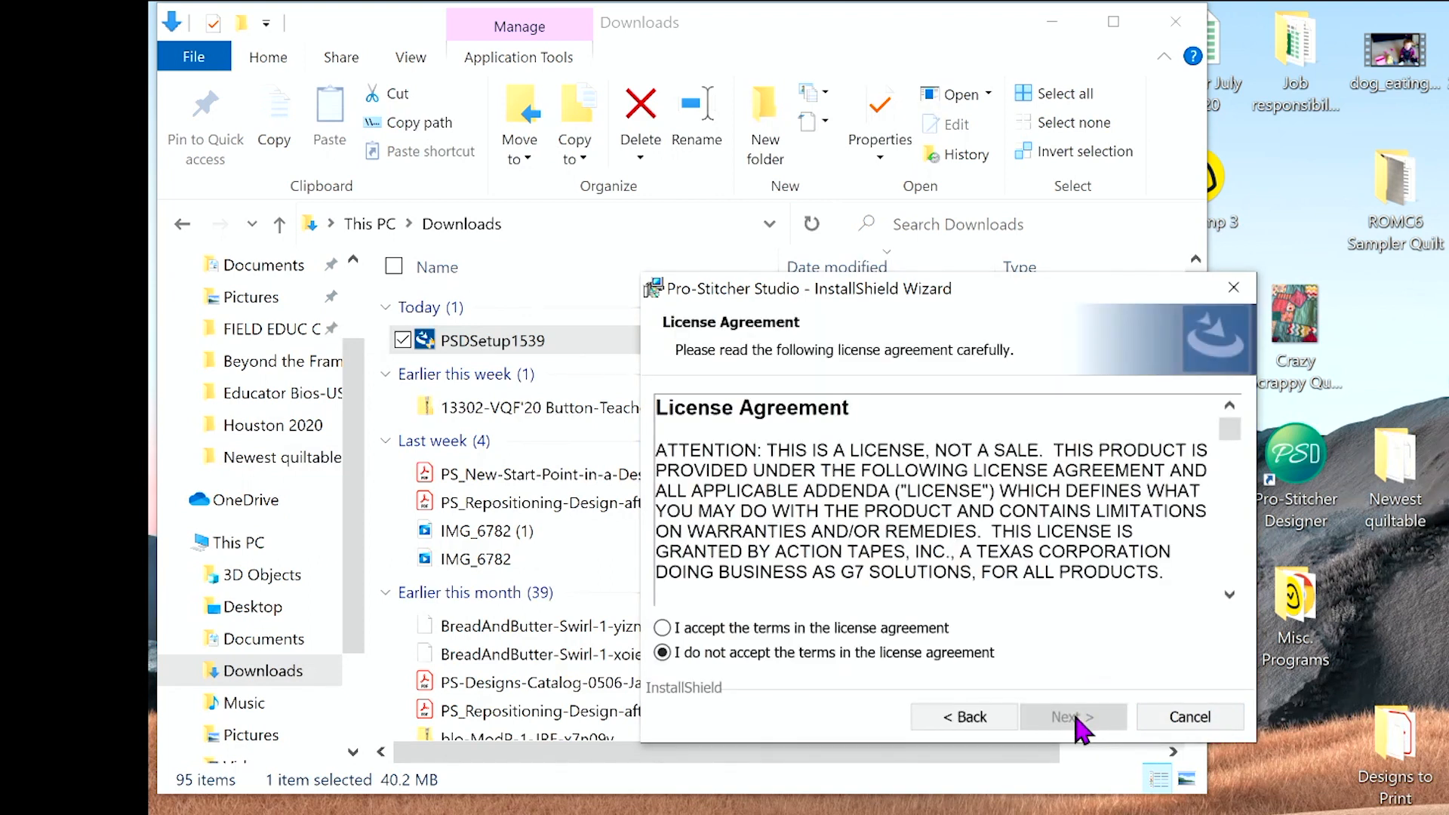
pyautogui.click(664, 628)
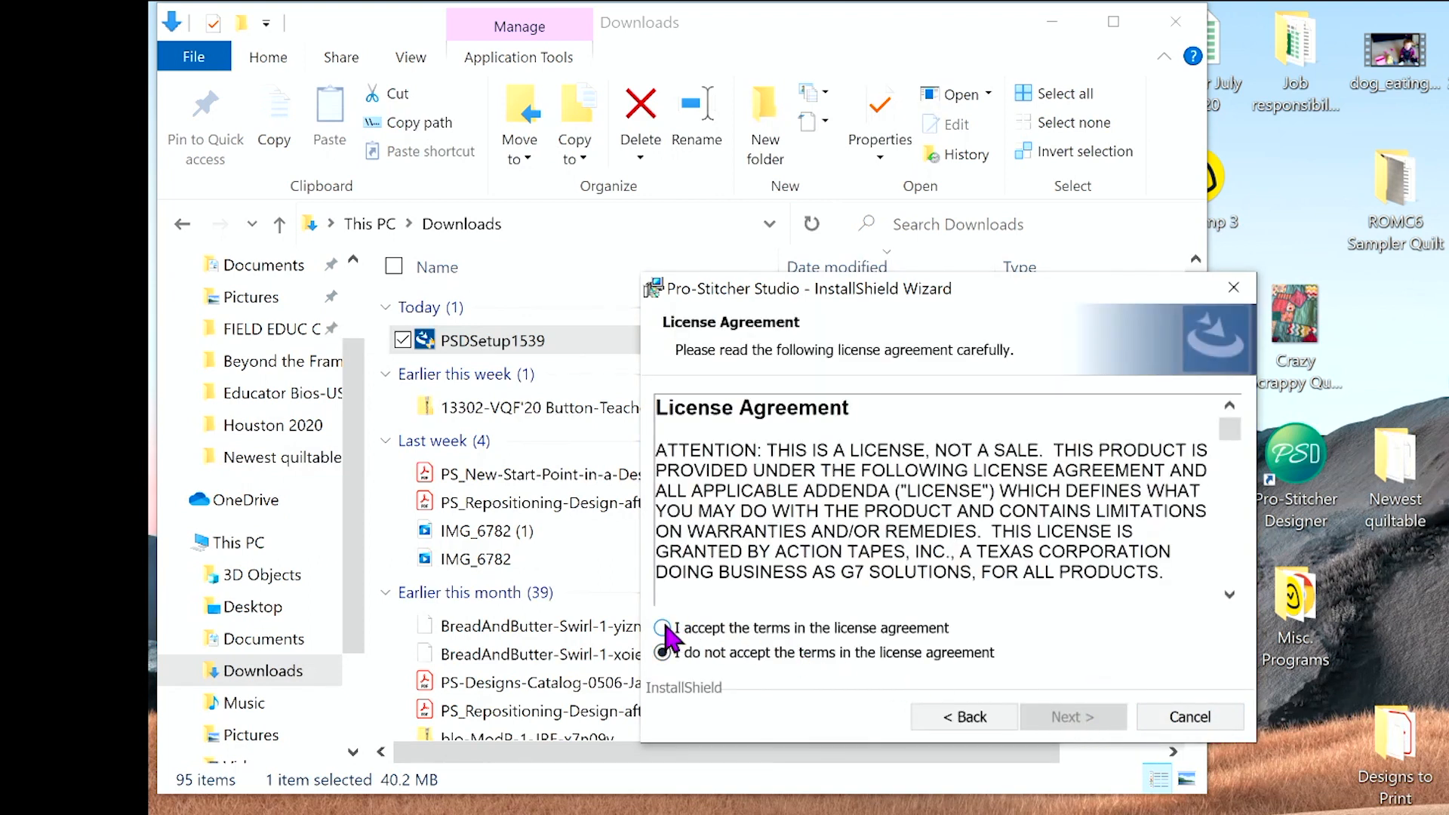
pyautogui.click(664, 627)
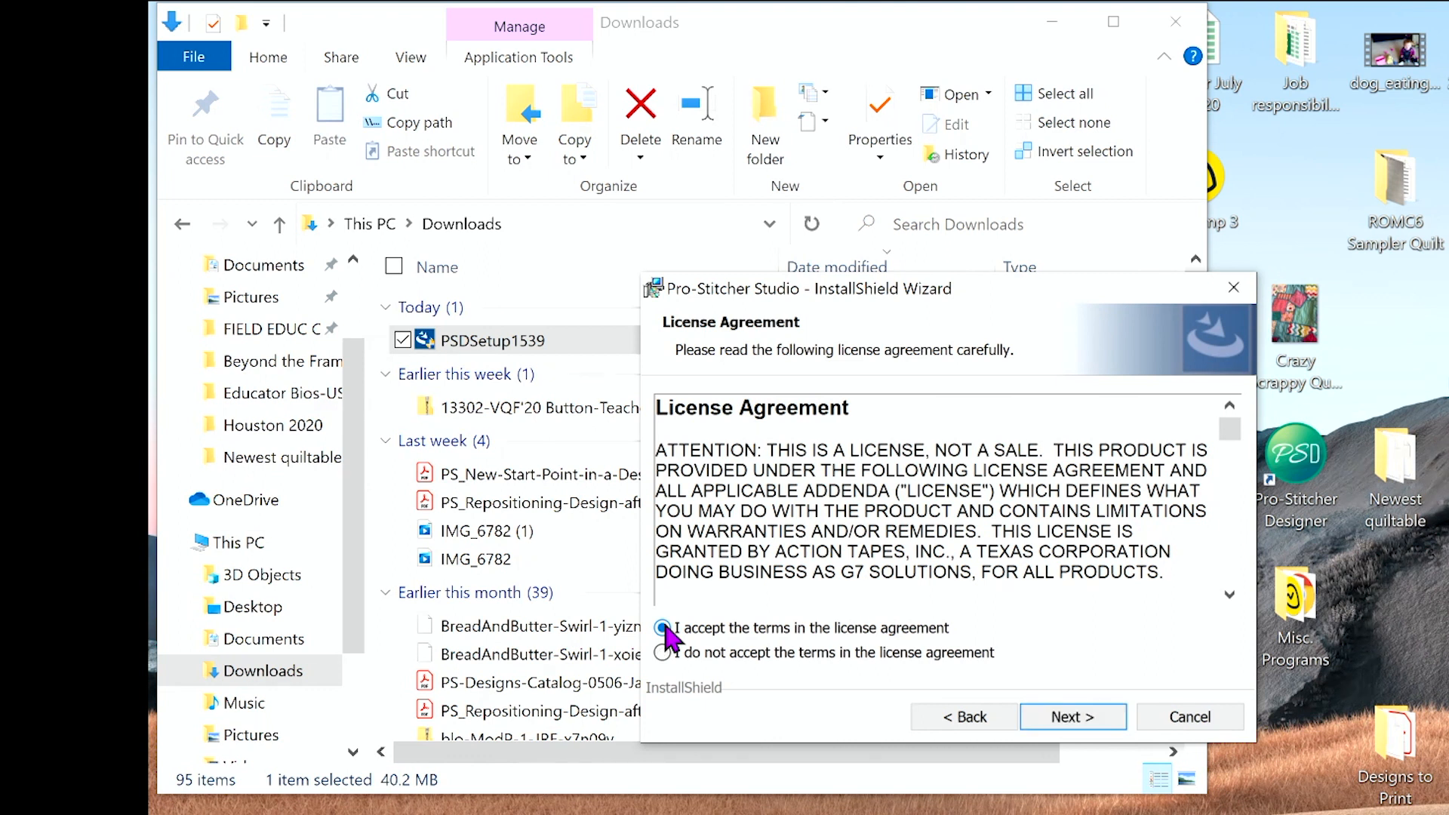
pyautogui.click(661, 628)
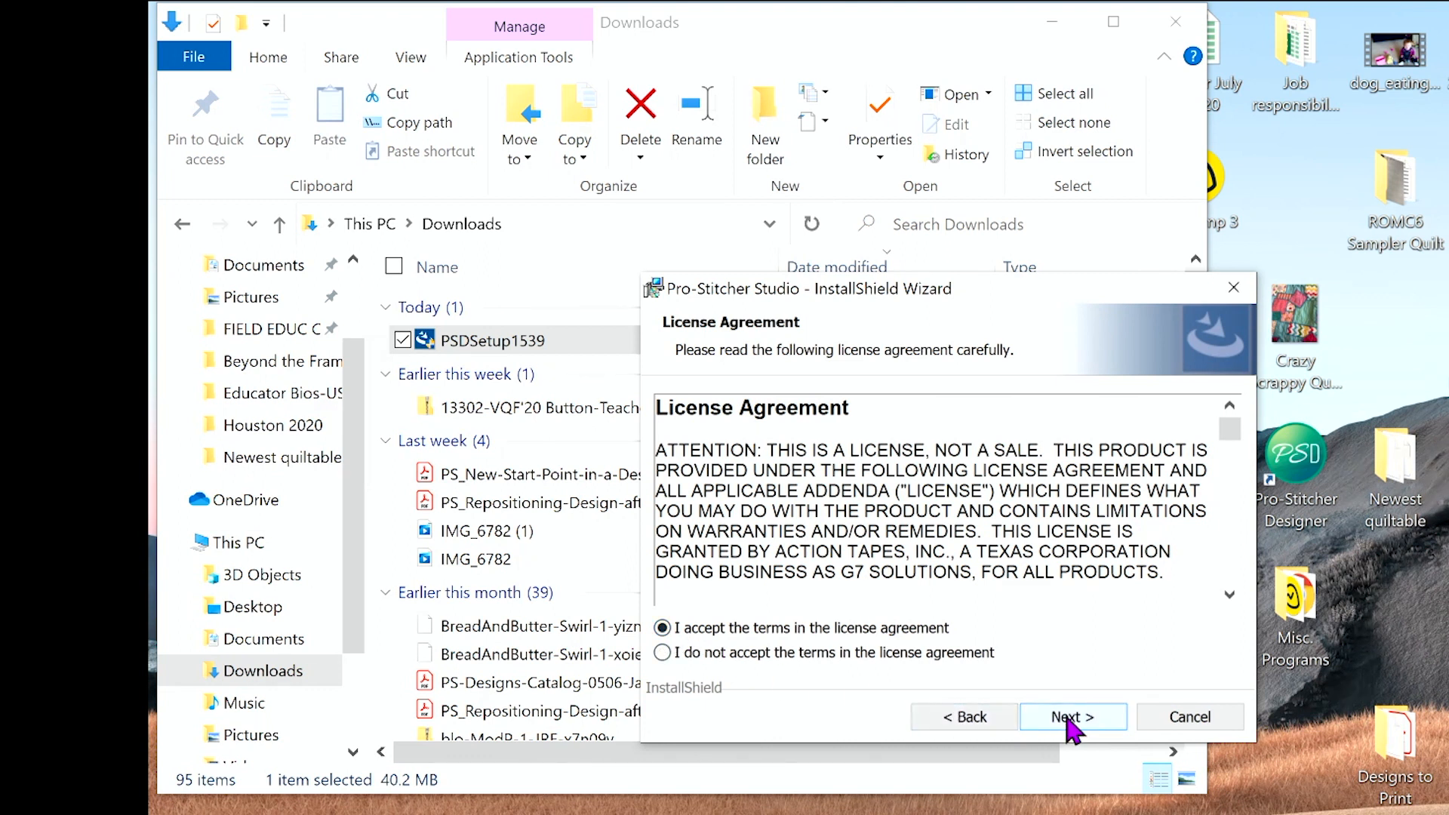
pyautogui.click(1071, 715)
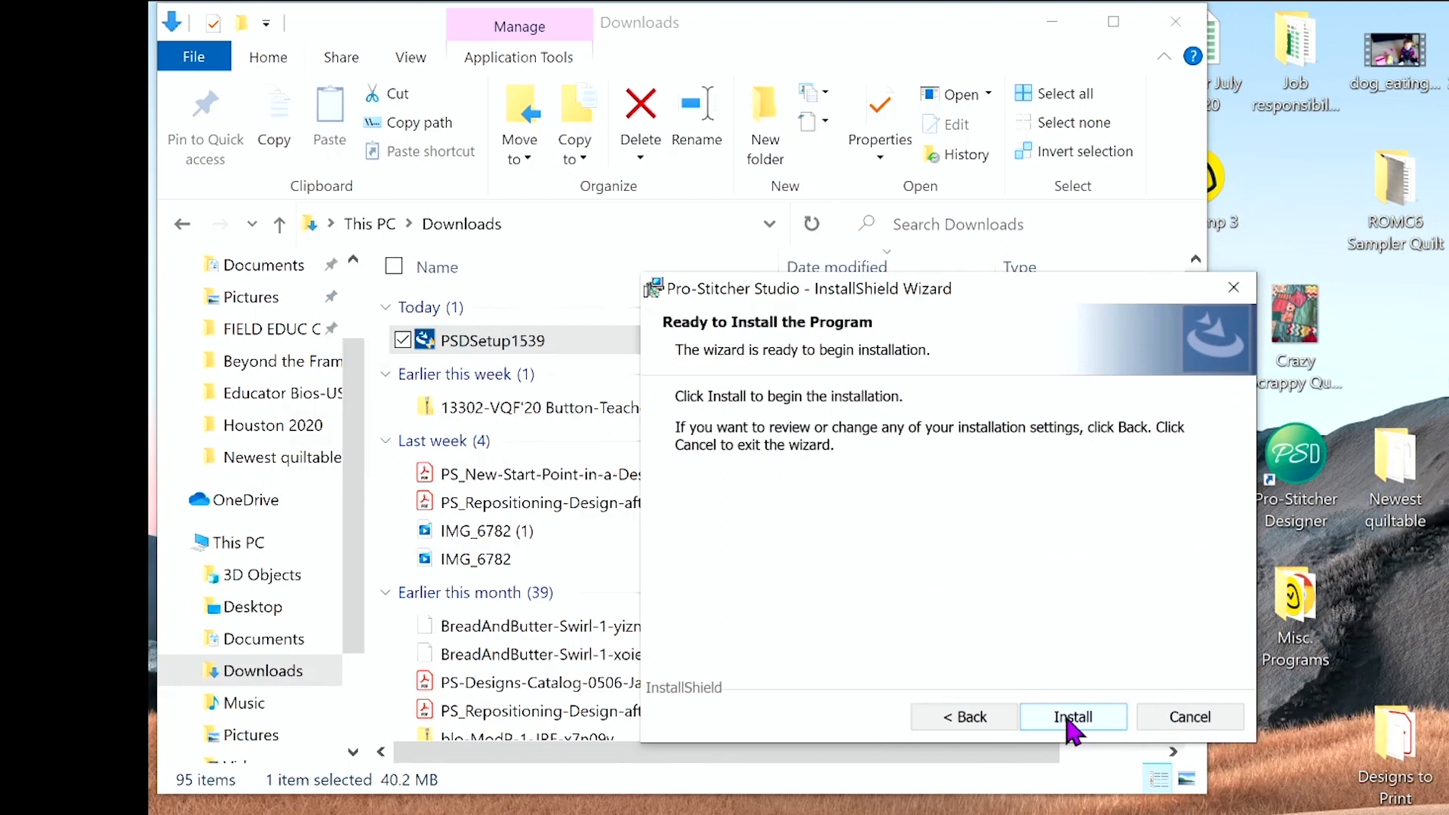
pyautogui.click(1073, 715)
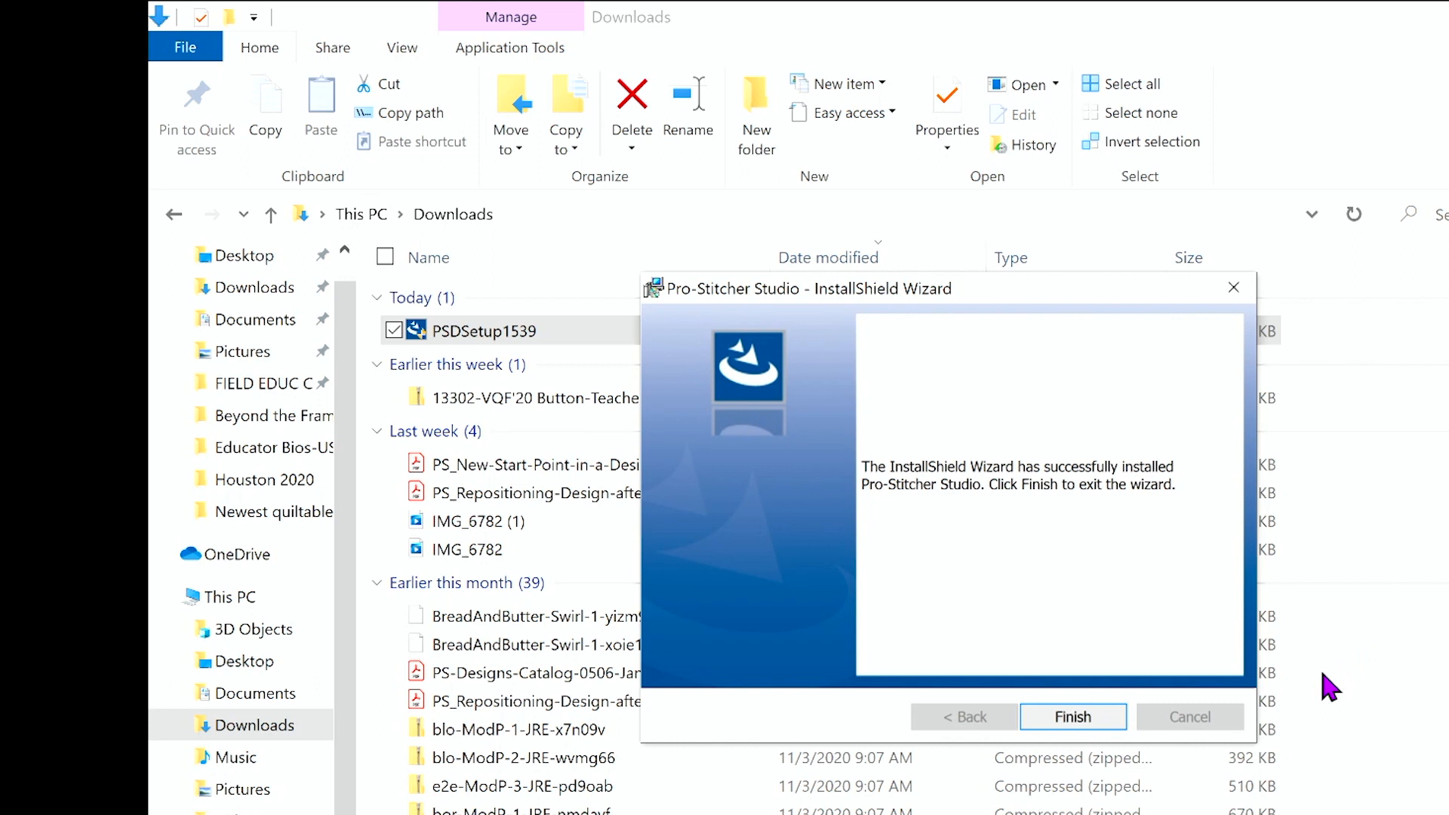
pyautogui.moveTo(1357, 706)
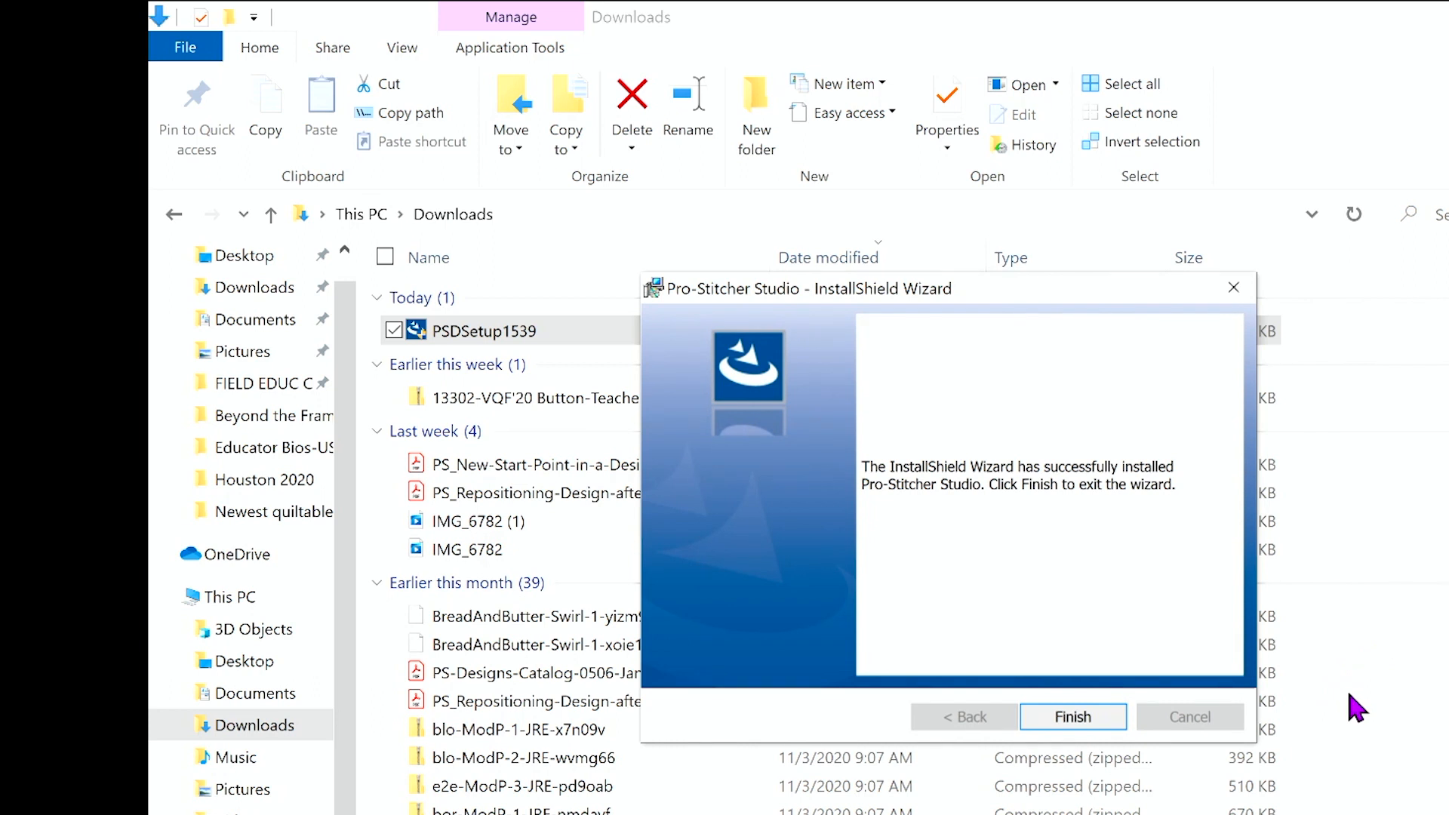
pyautogui.moveTo(1073, 715)
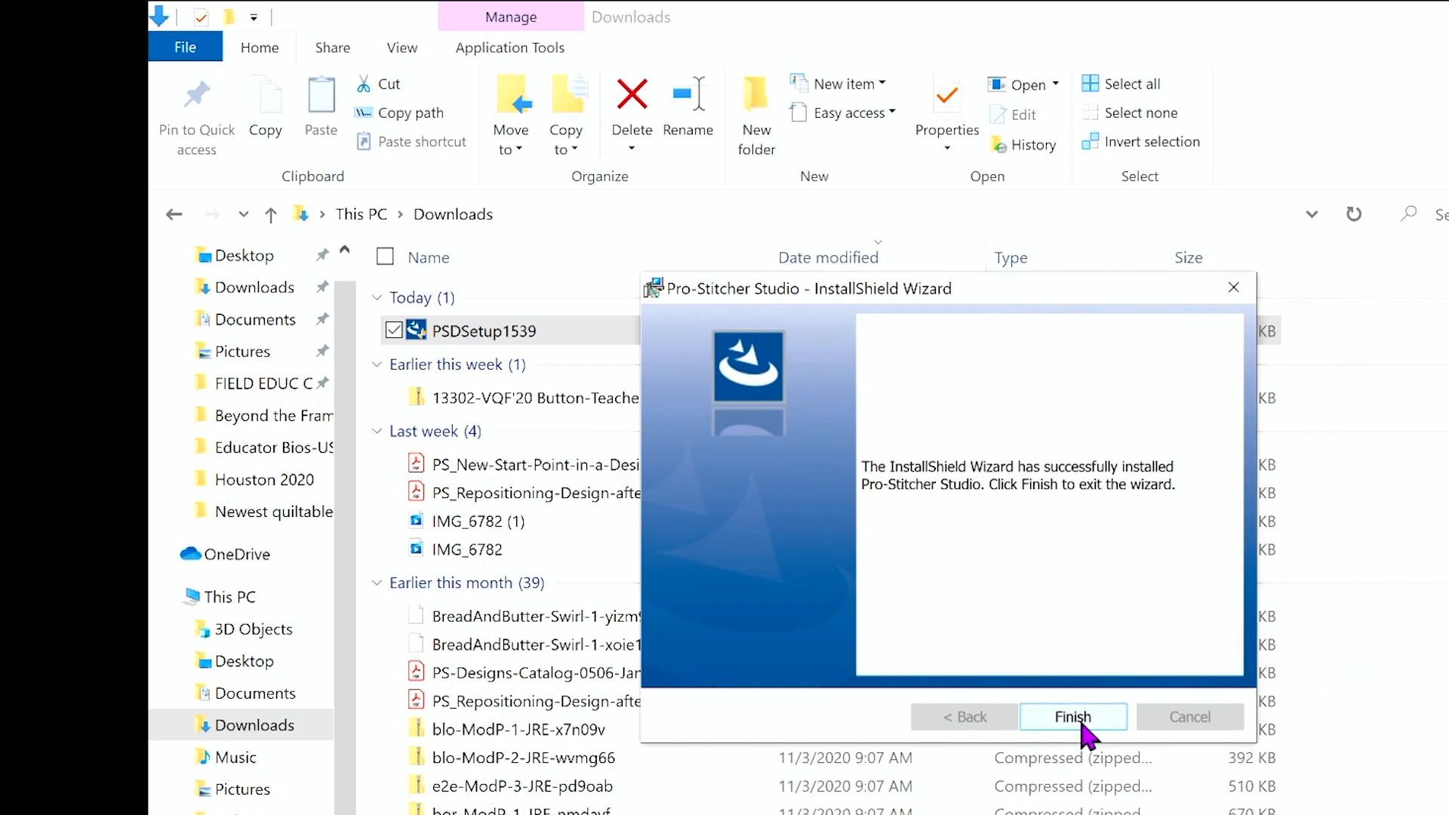
# Finish the installer and start Pro-Stitcher Studio from its new desktop shortcut
pyautogui.click(1073, 715)
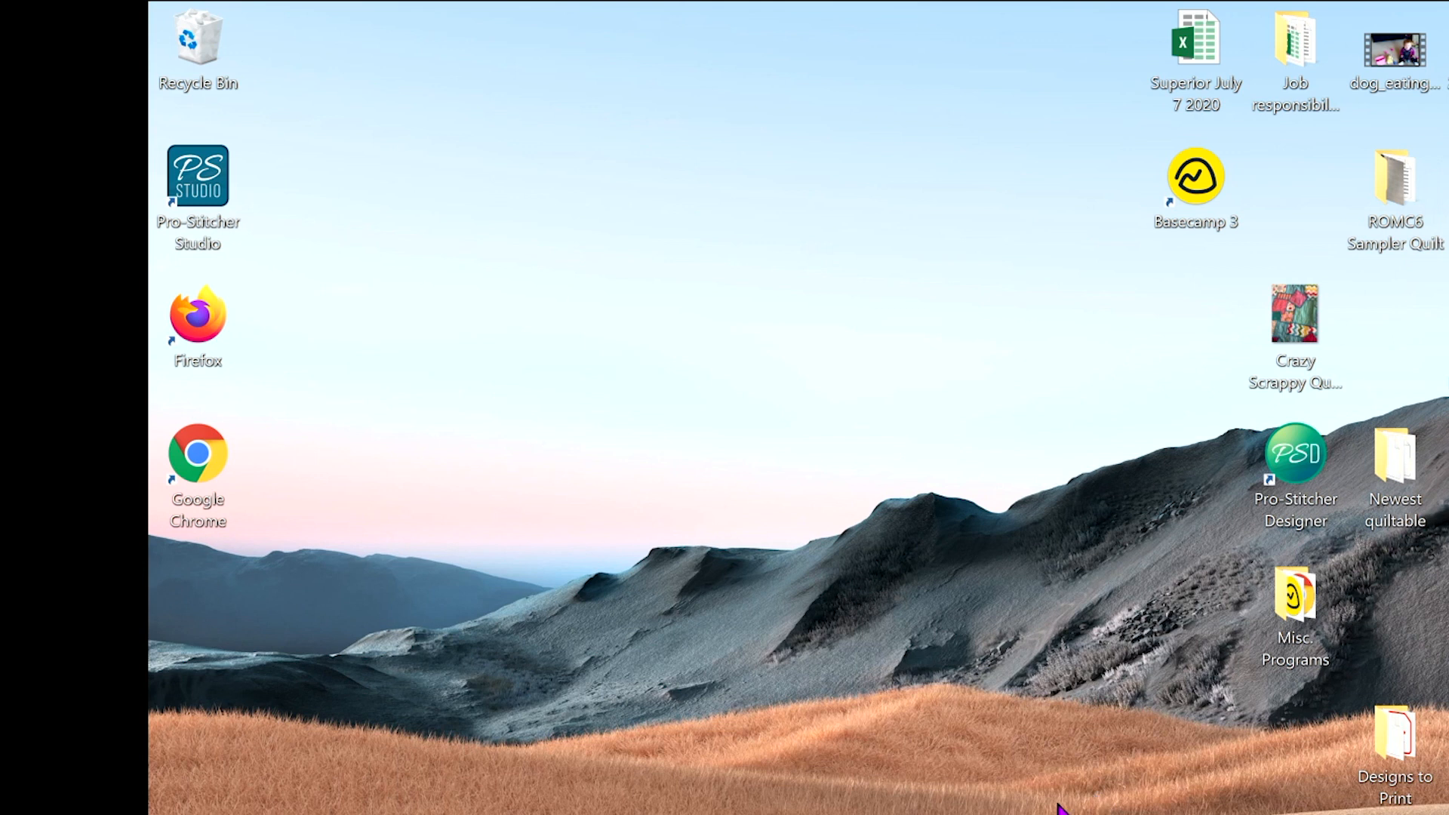
pyautogui.moveTo(393, 239)
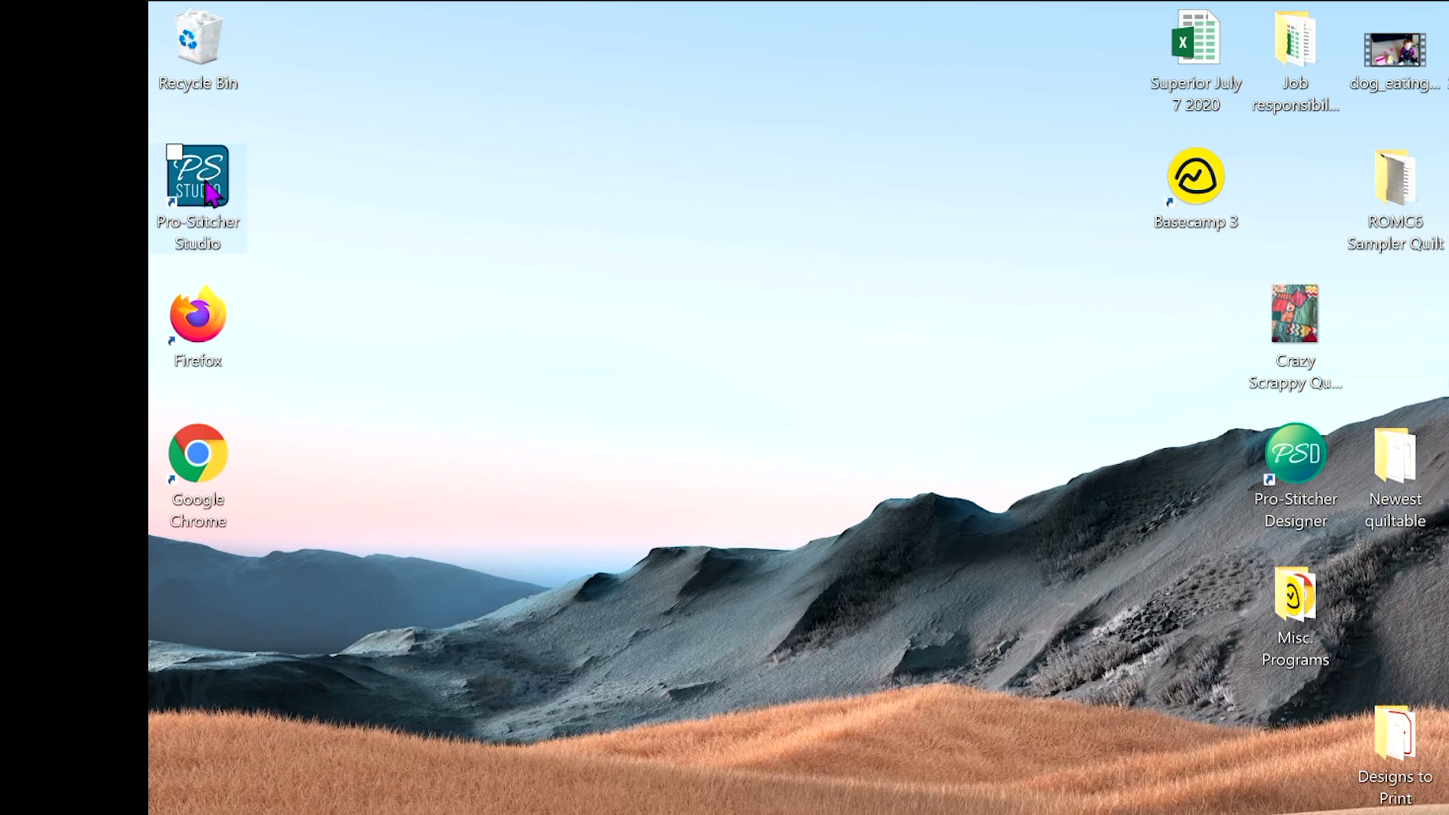
pyautogui.doubleClick(198, 175)
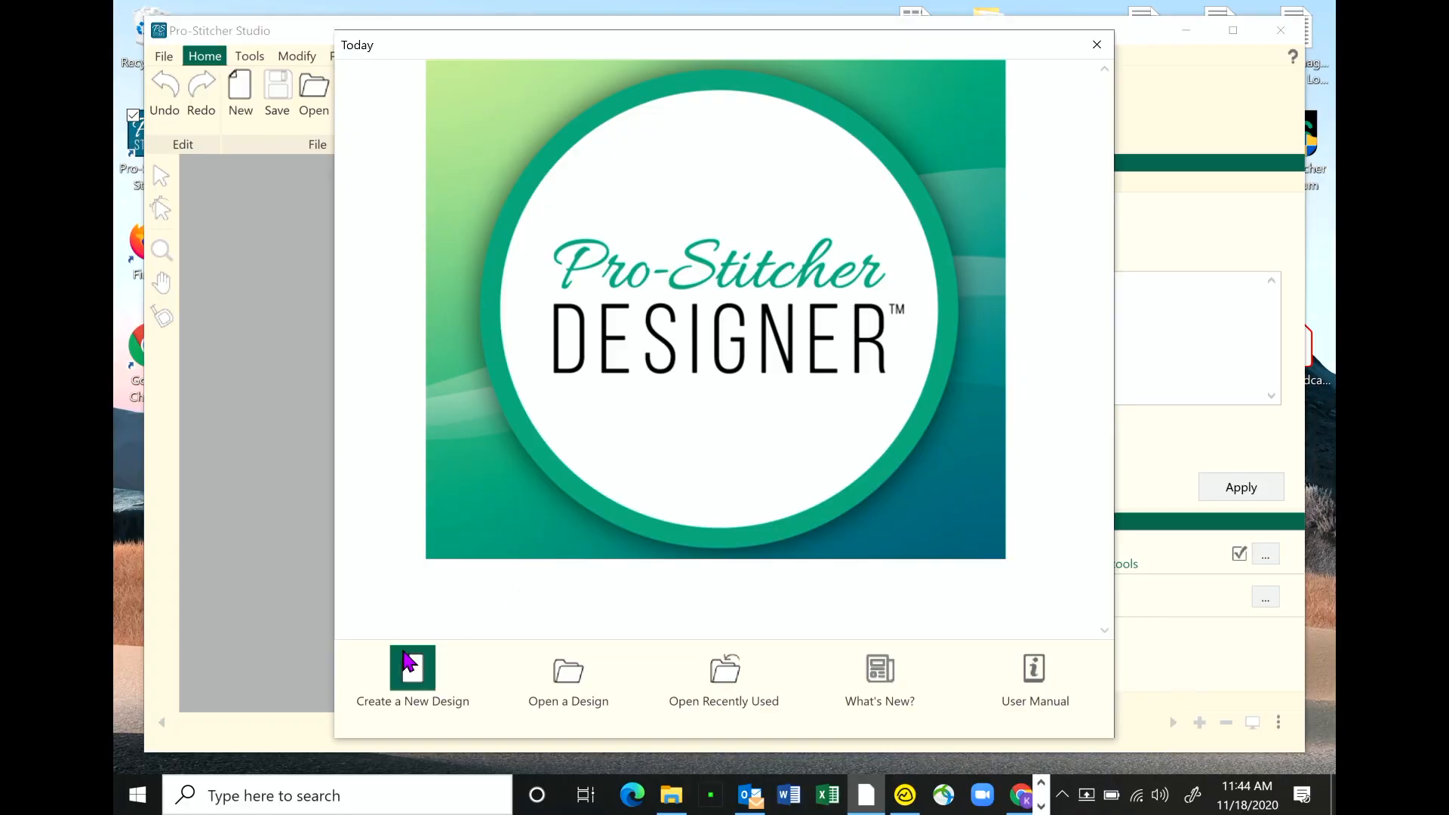
# Create a new blank design, Design1, and maximize the program window
pyautogui.click(412, 679)
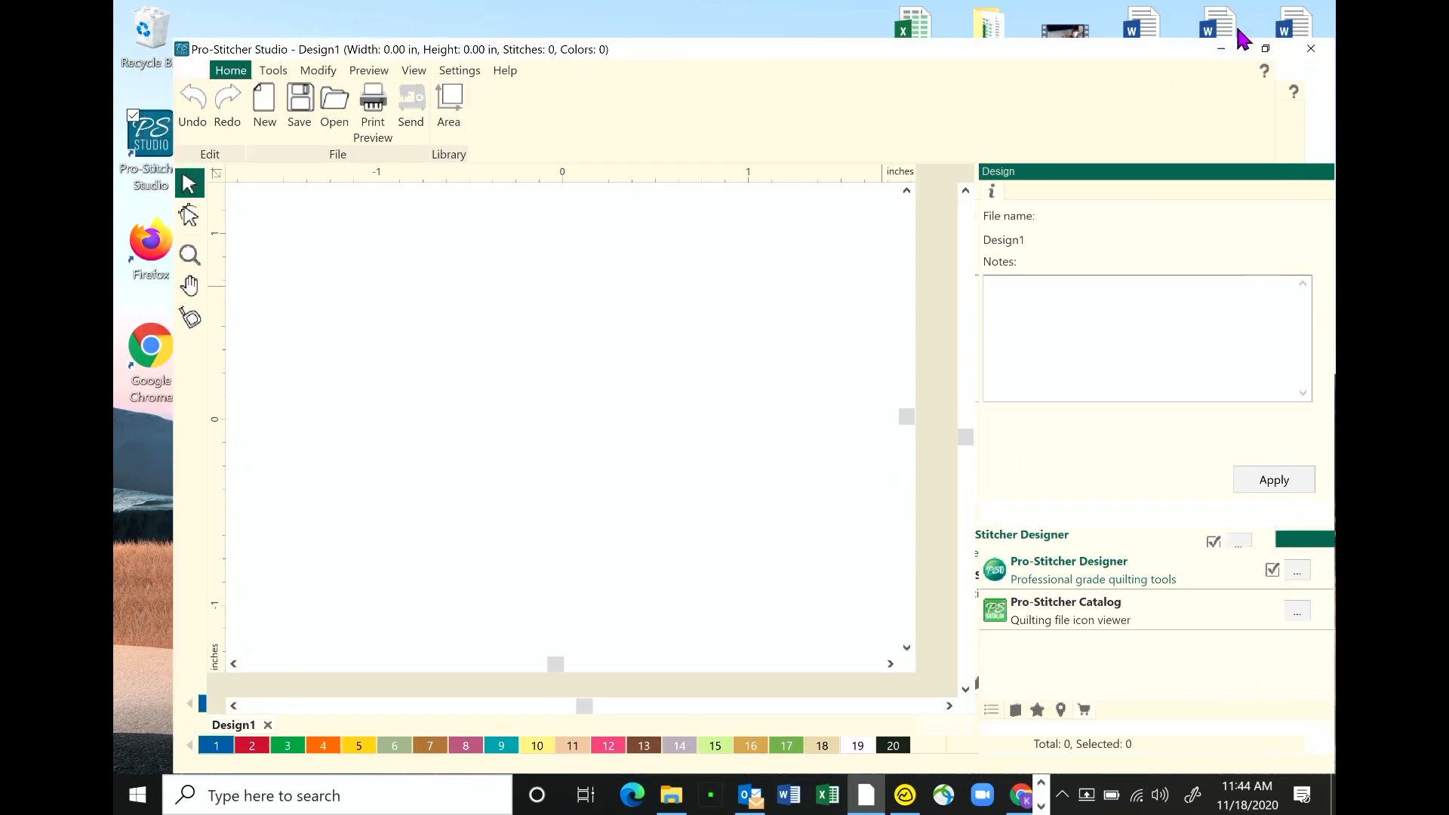
pyautogui.click(1265, 47)
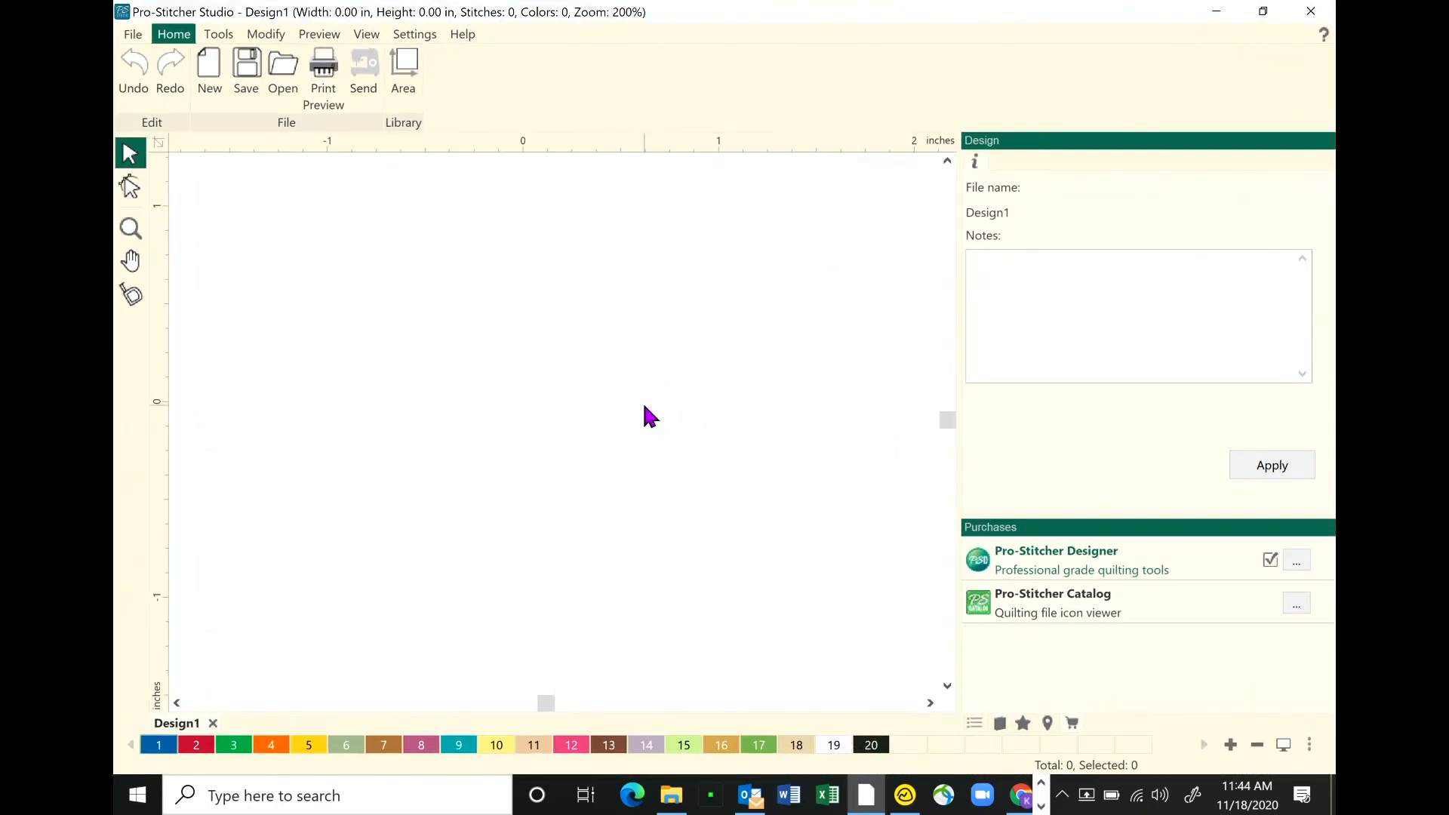
pyautogui.moveTo(1015, 591)
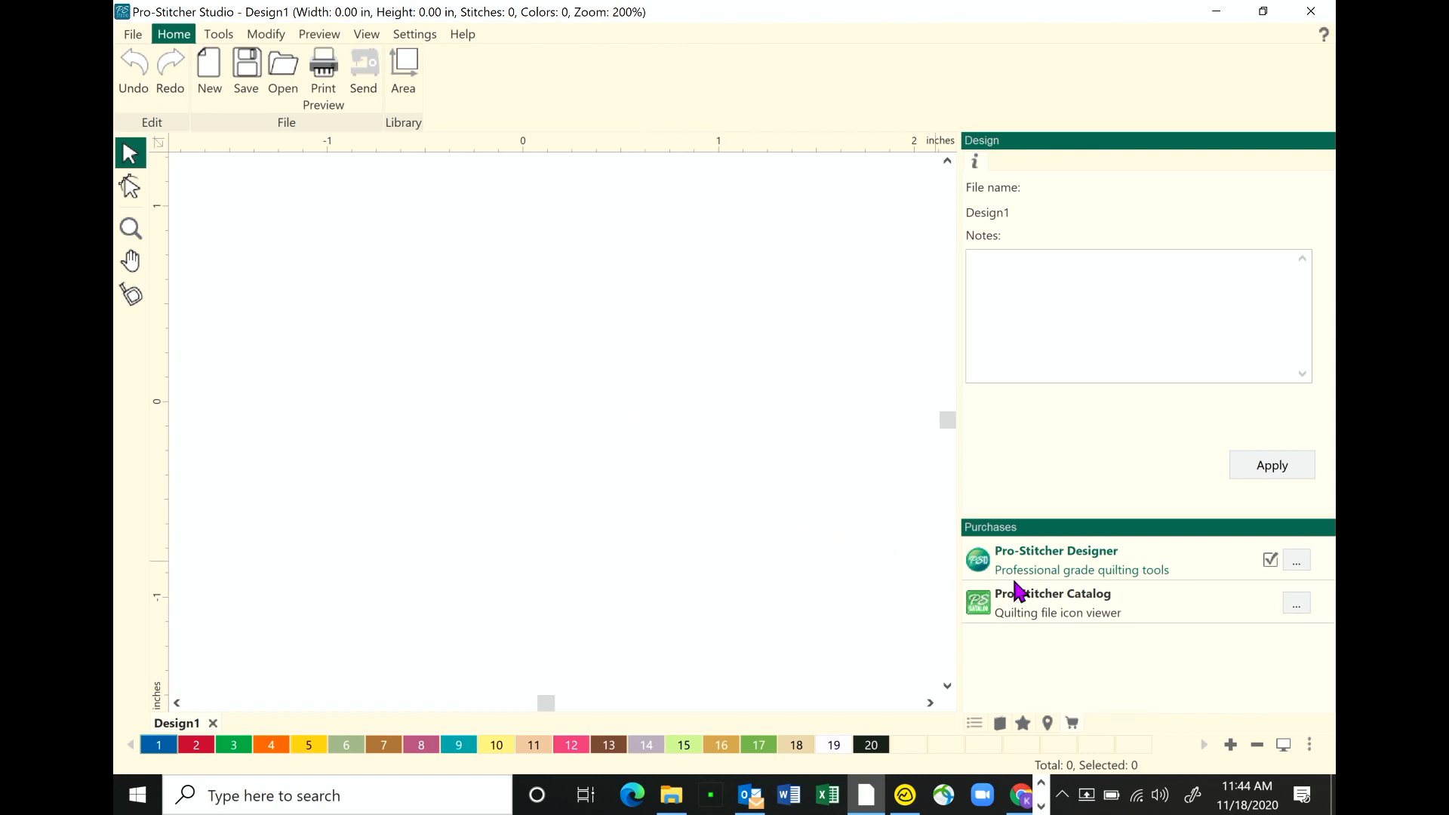
pyautogui.moveTo(1064, 611)
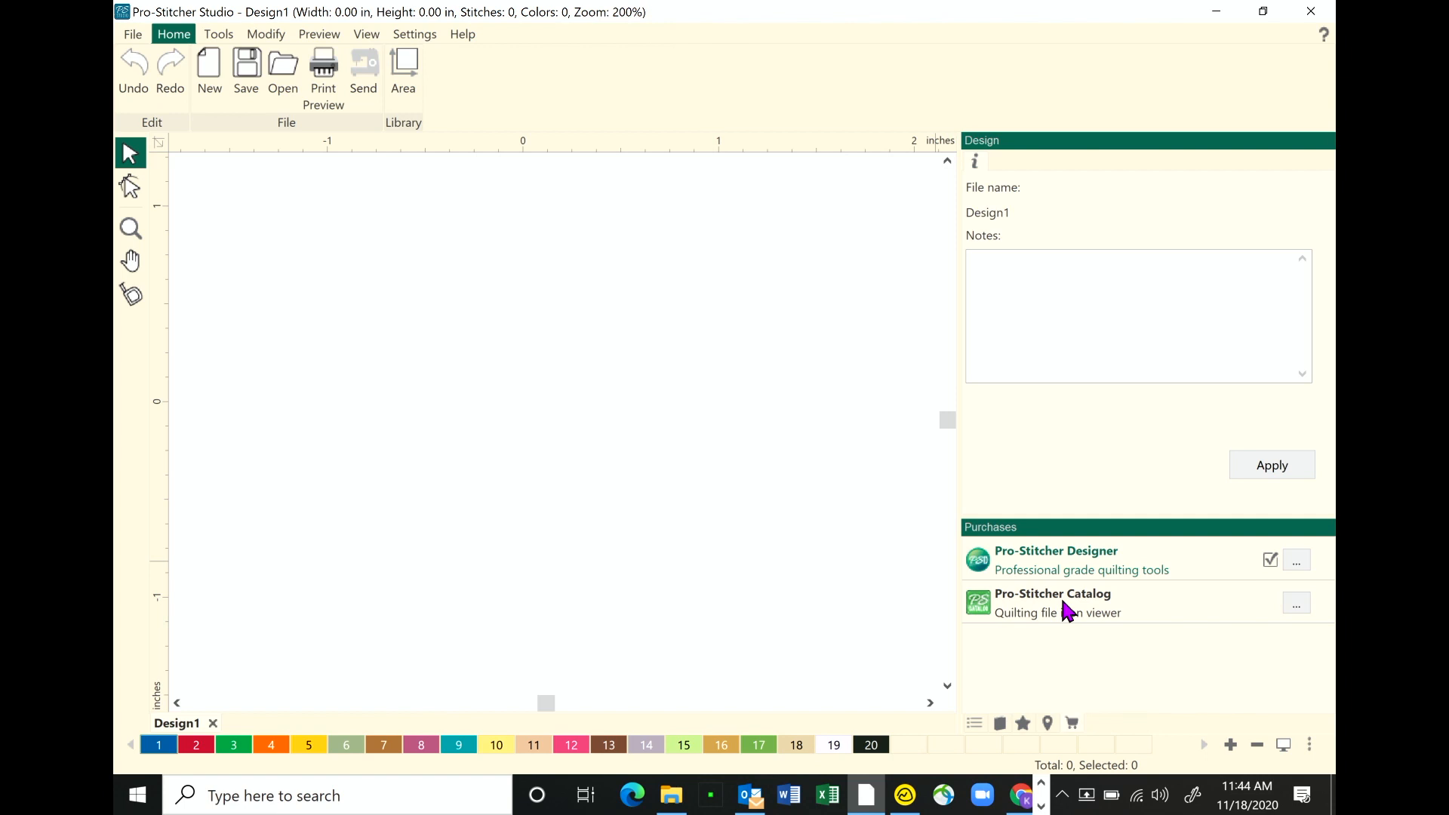
pyautogui.moveTo(1043, 619)
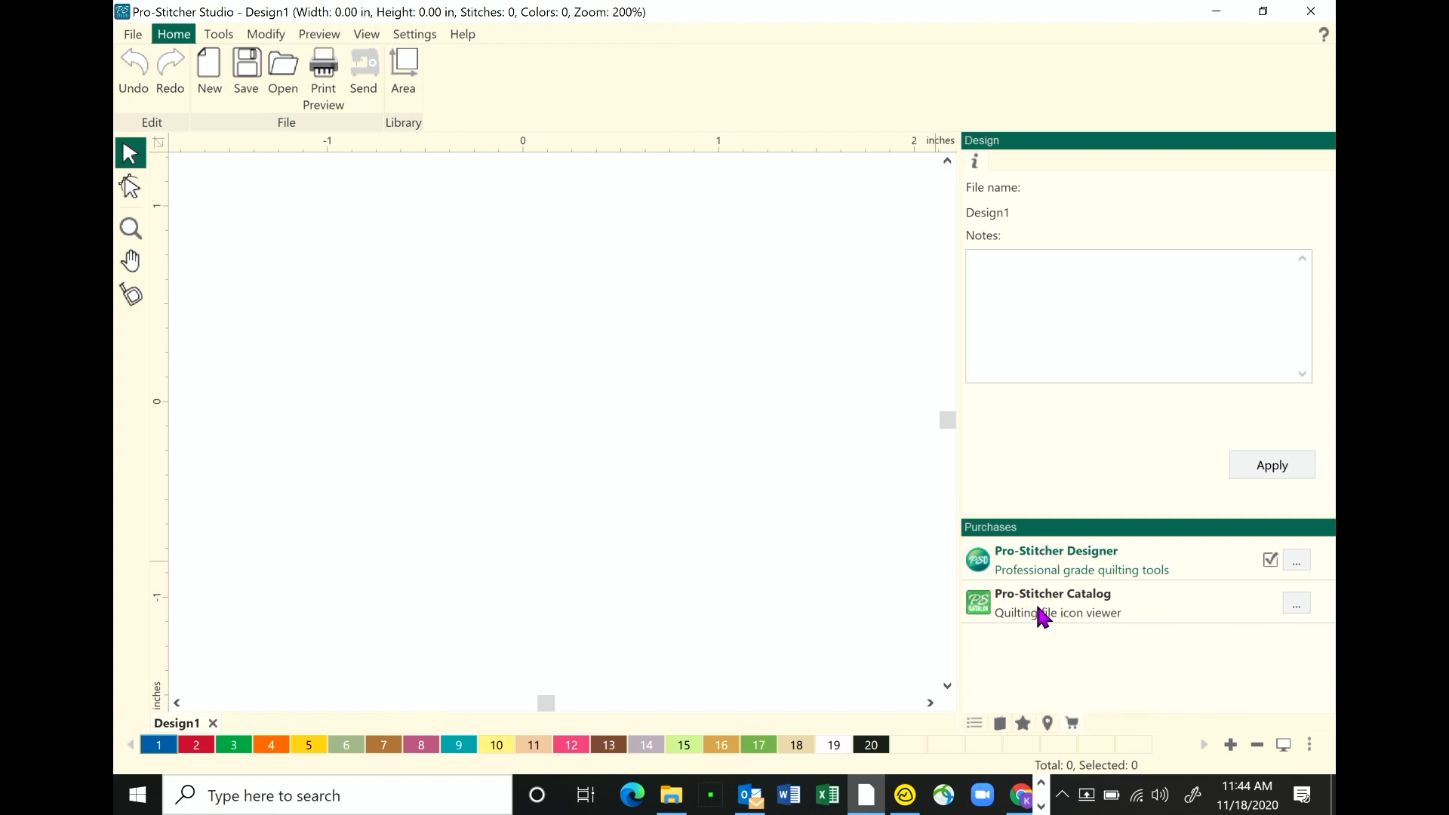
pyautogui.moveTo(1058, 608)
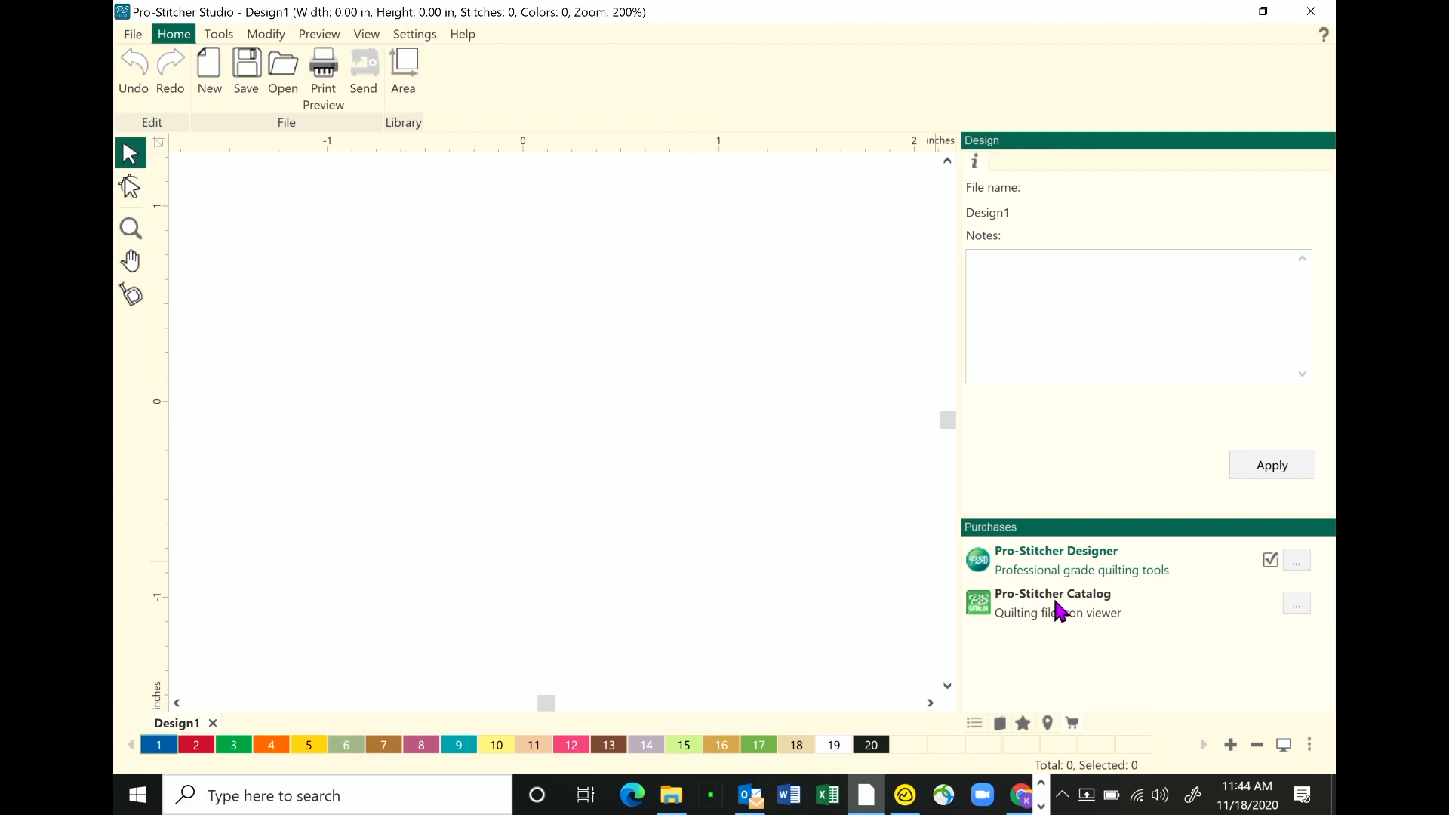
pyautogui.moveTo(1123, 614)
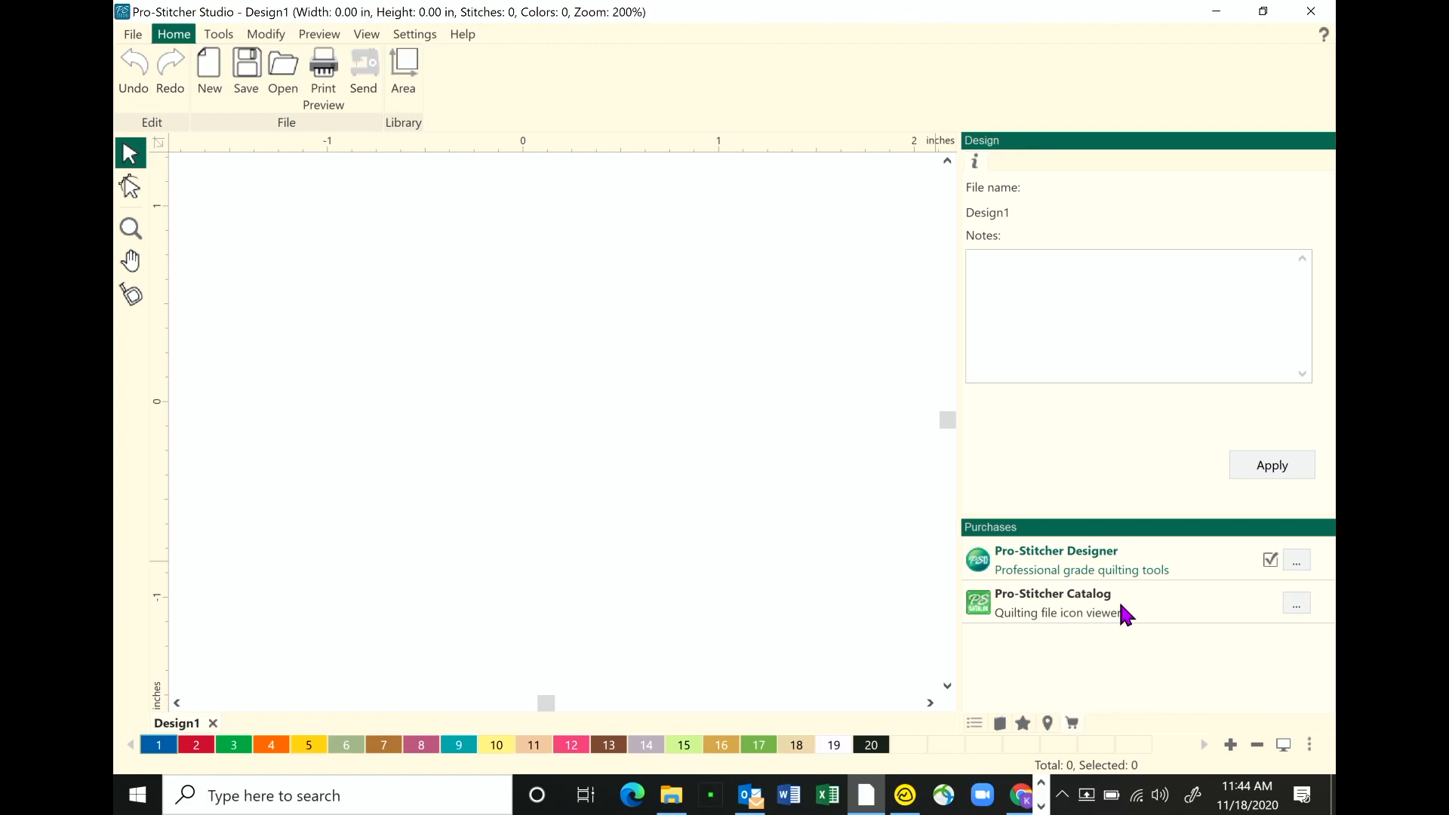
pyautogui.moveTo(1146, 614)
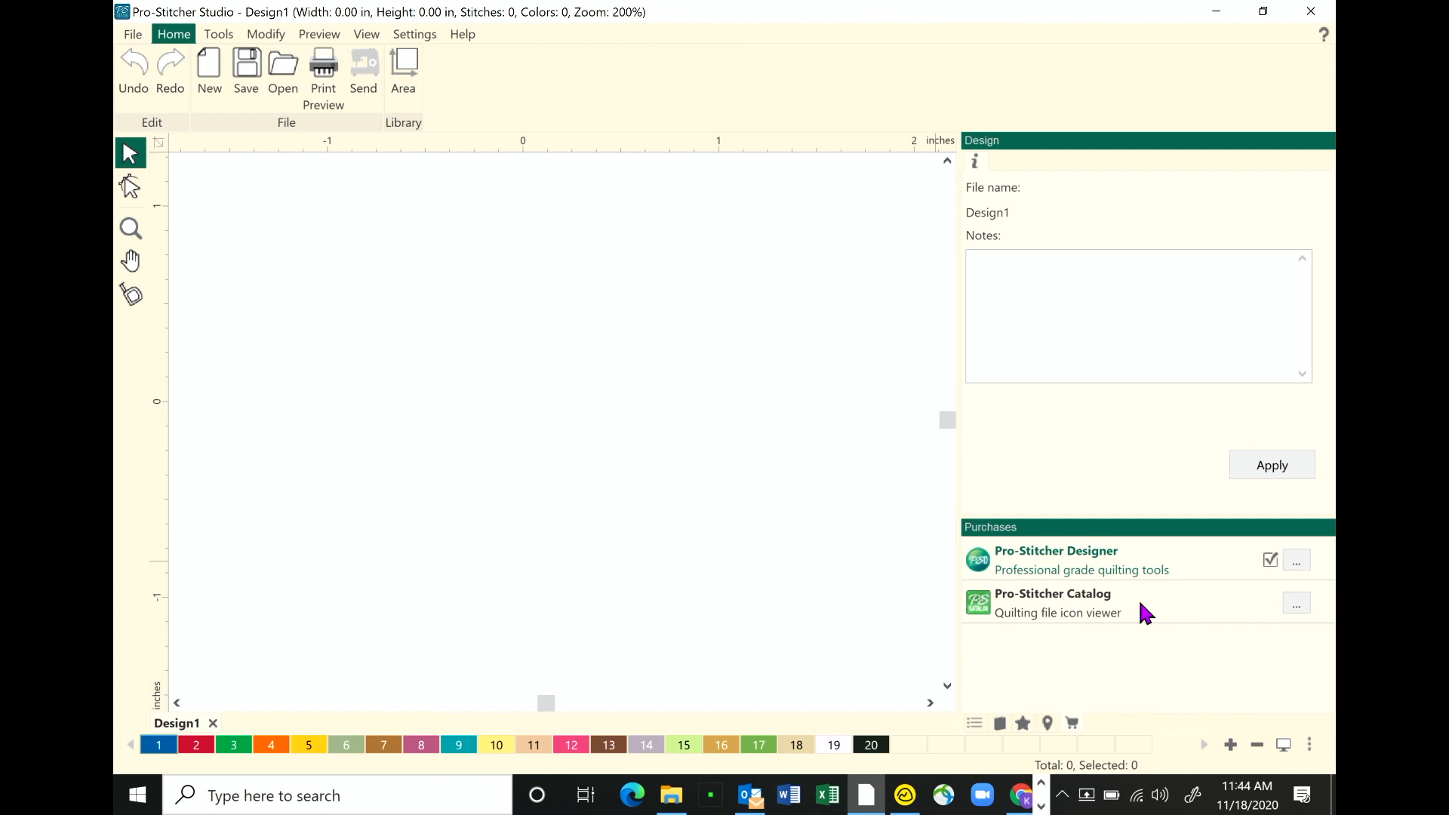
pyautogui.moveTo(1099, 734)
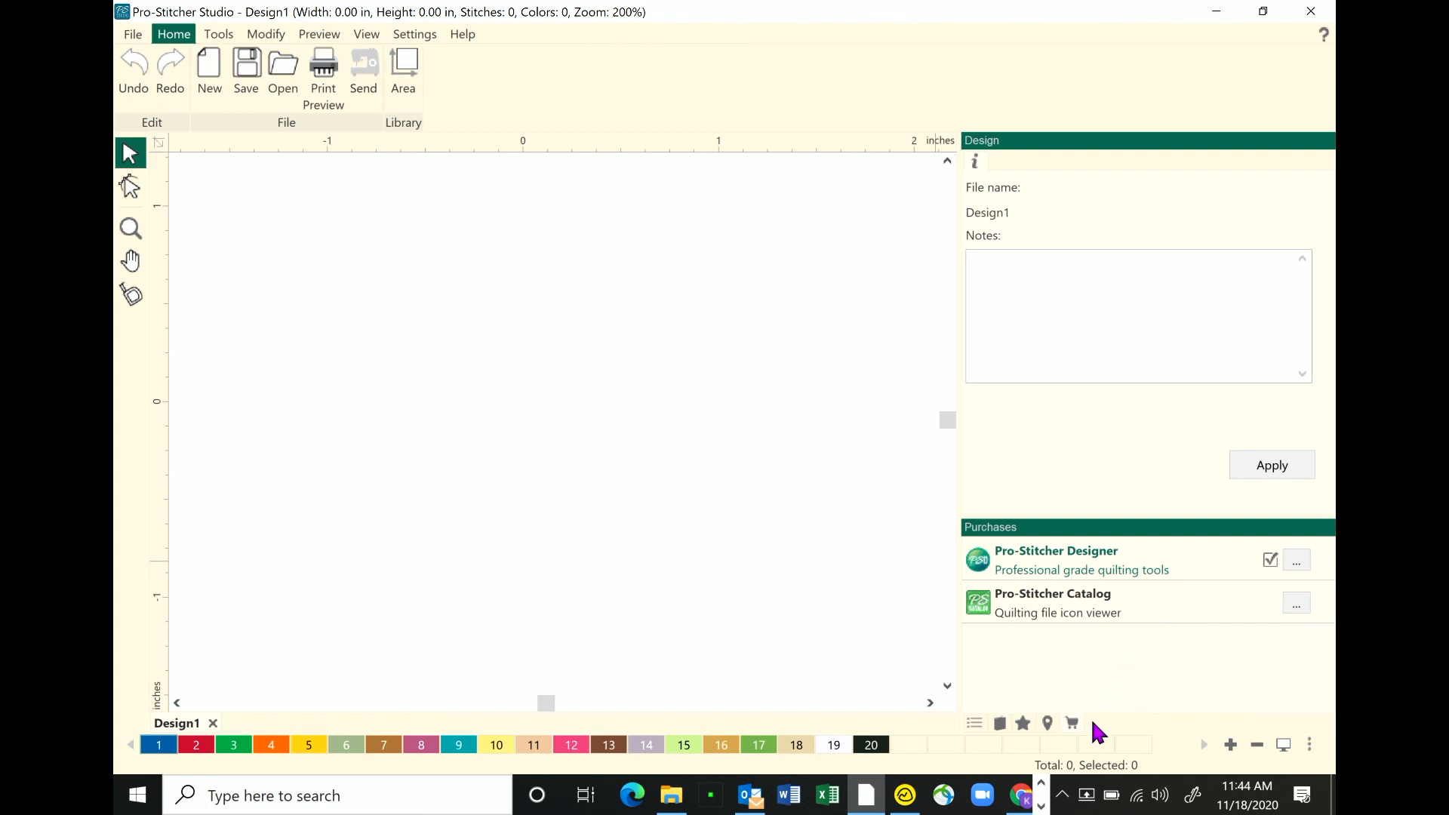
pyautogui.moveTo(1047, 723)
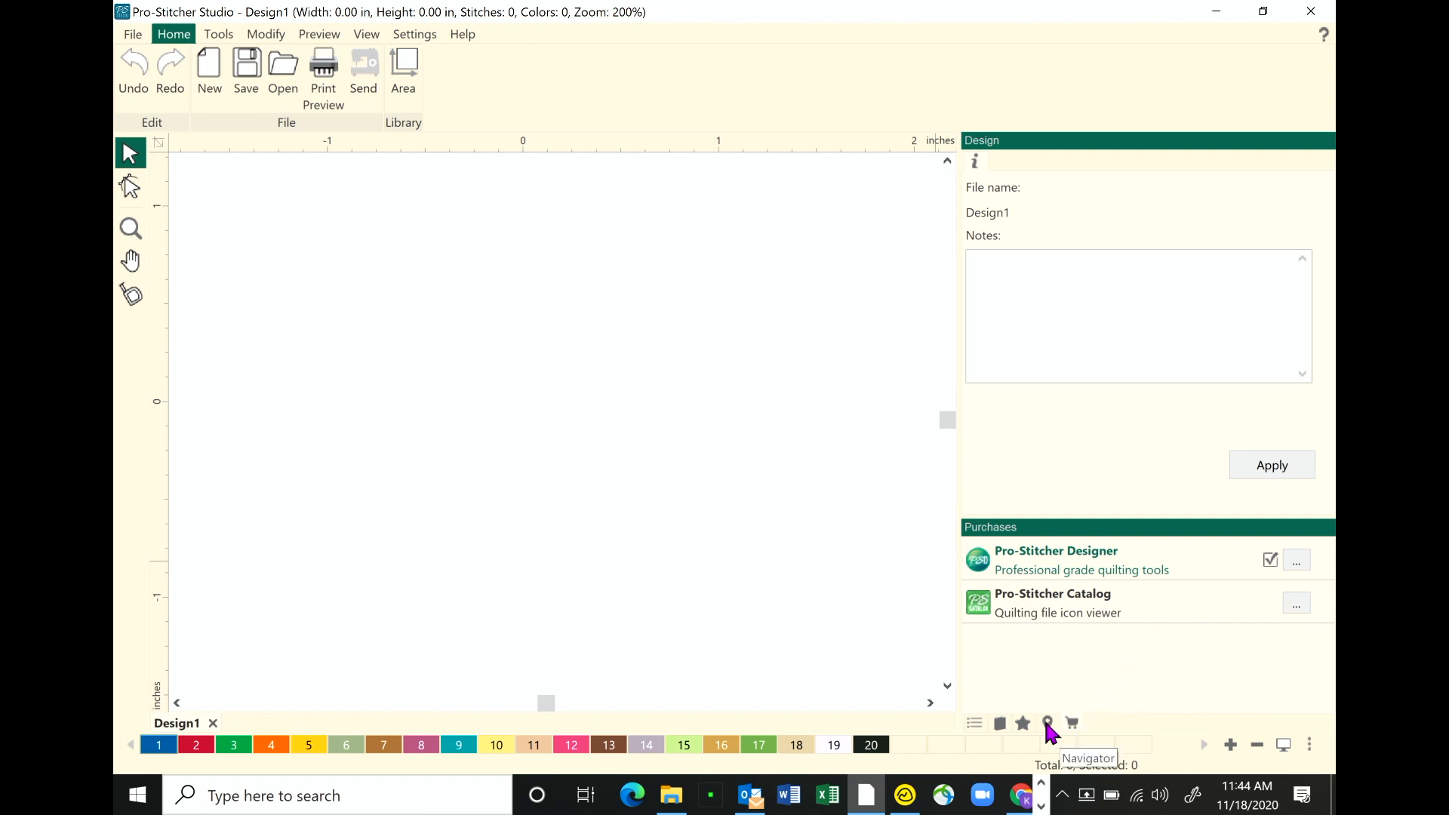
pyautogui.moveTo(997, 726)
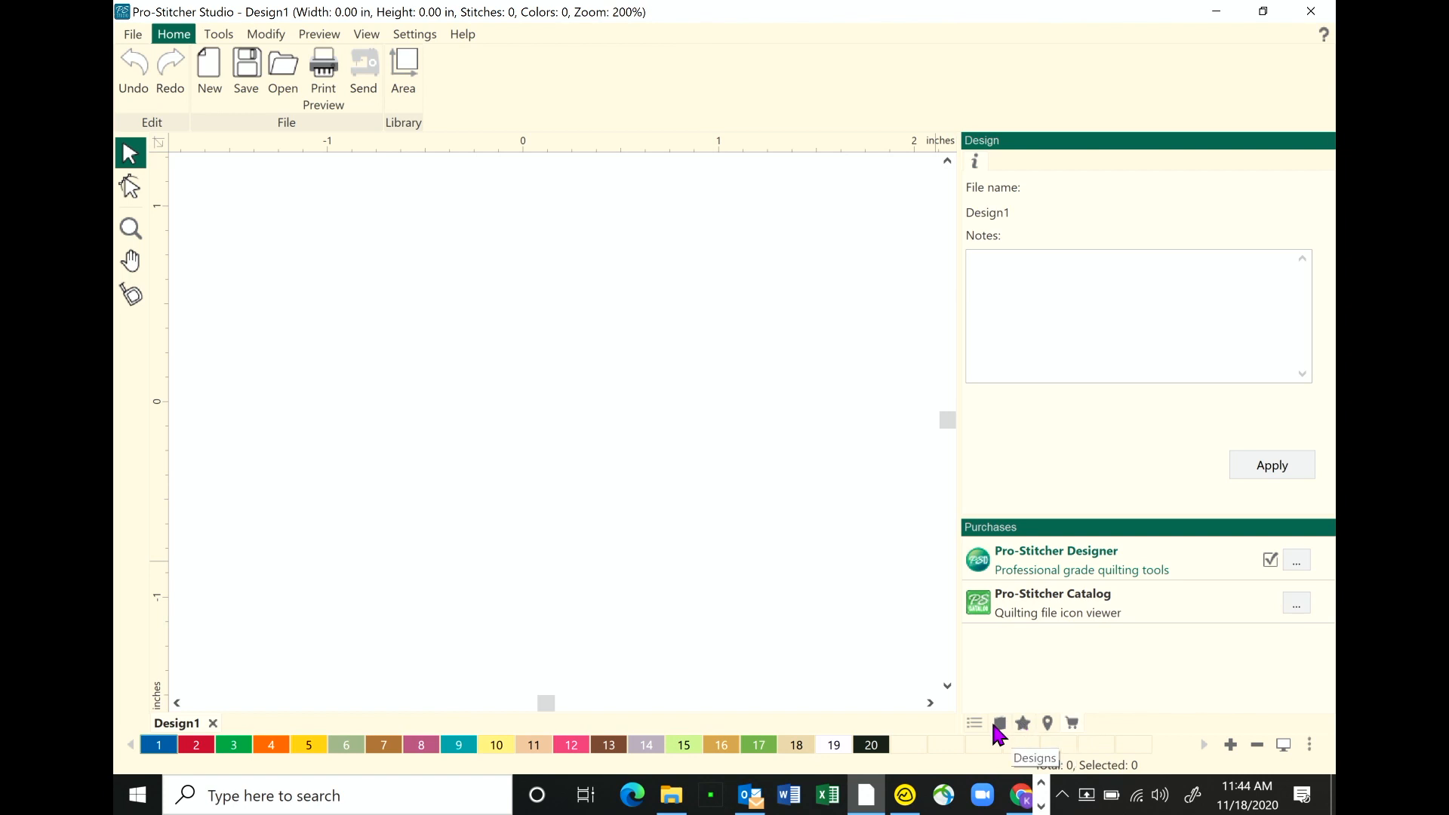
pyautogui.moveTo(1071, 723)
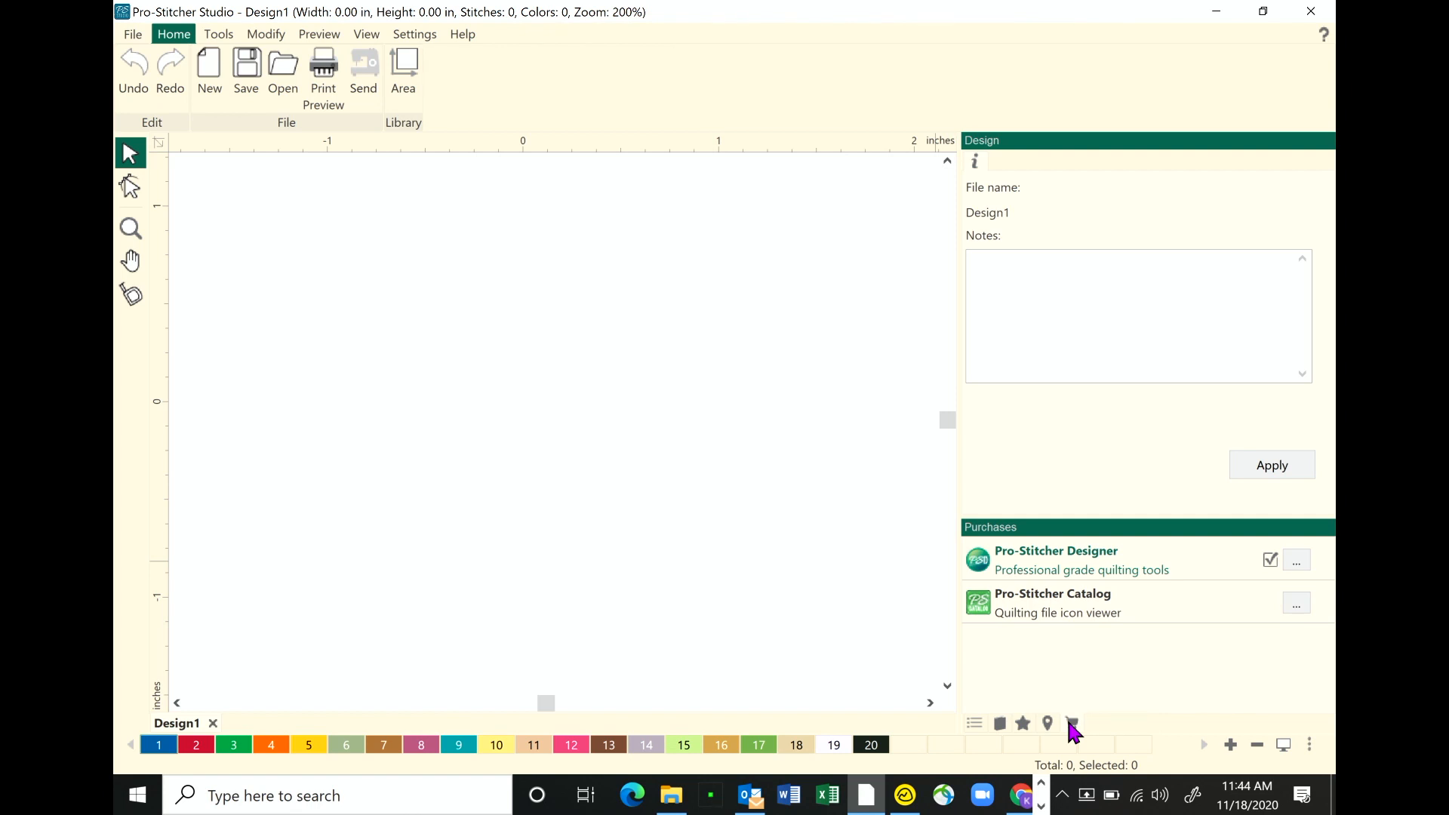
pyautogui.moveTo(1055, 642)
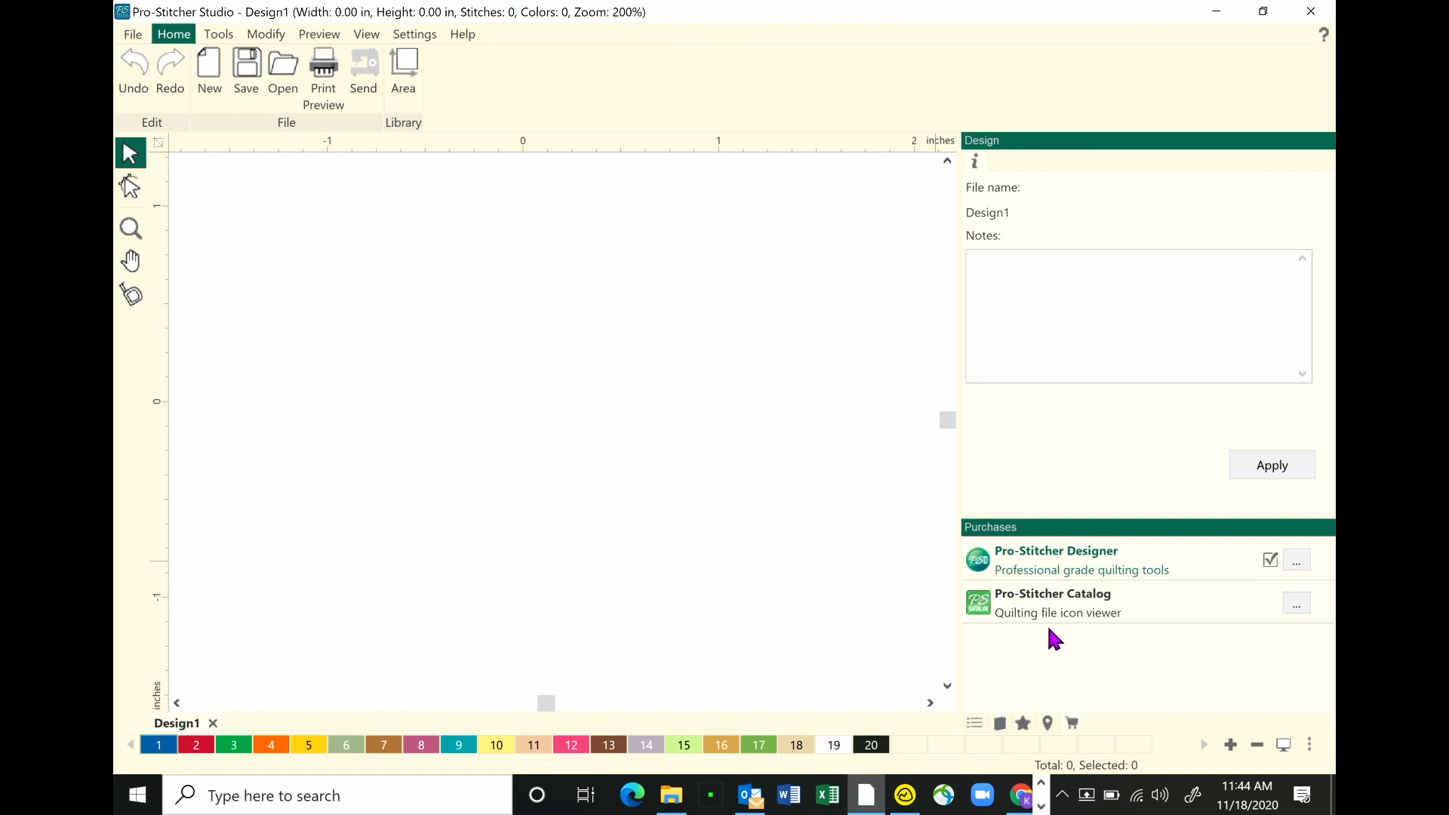
pyautogui.moveTo(1257, 590)
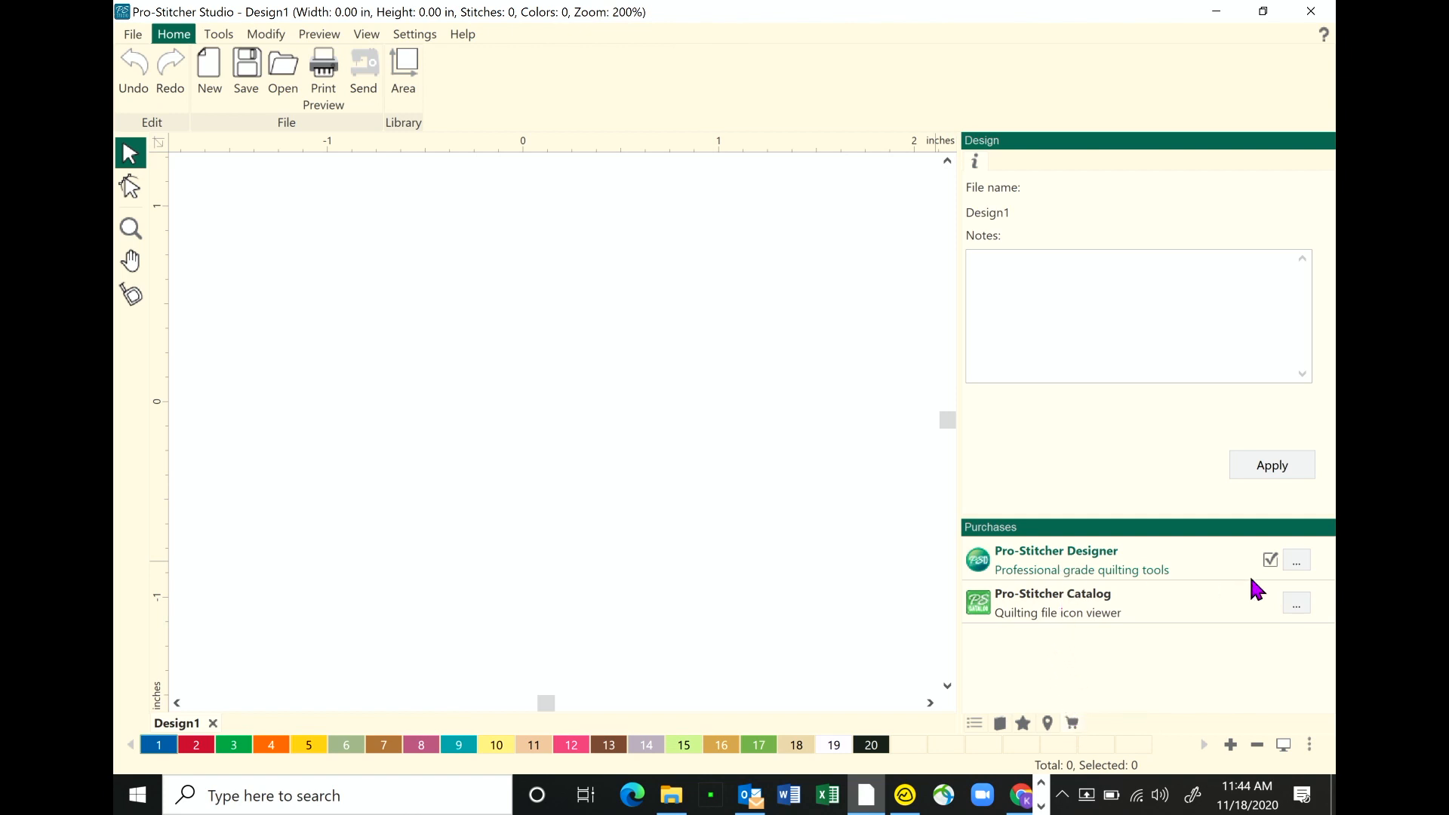
pyautogui.moveTo(1258, 573)
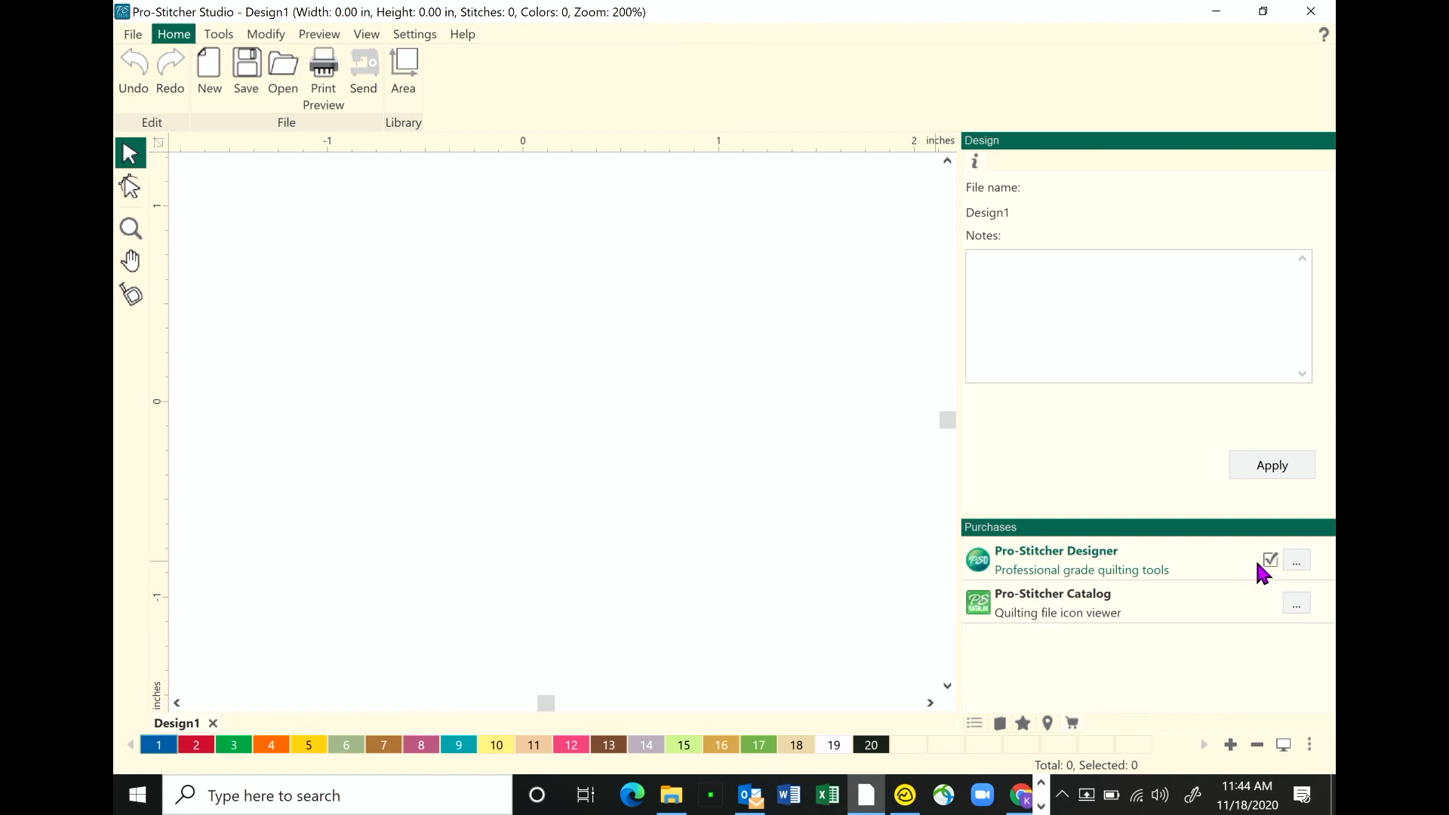
pyautogui.moveTo(1144, 659)
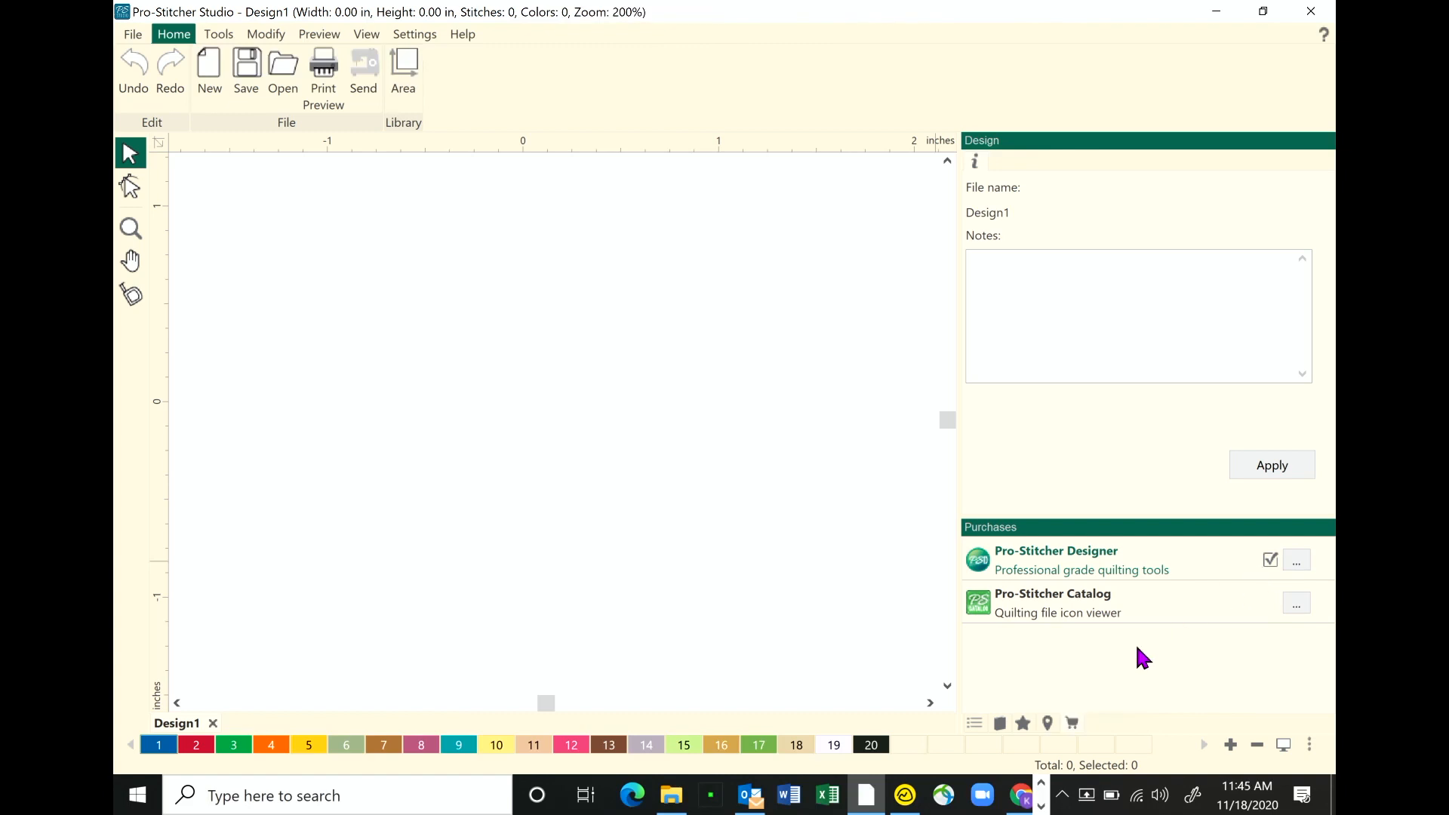
pyautogui.moveTo(1098, 609)
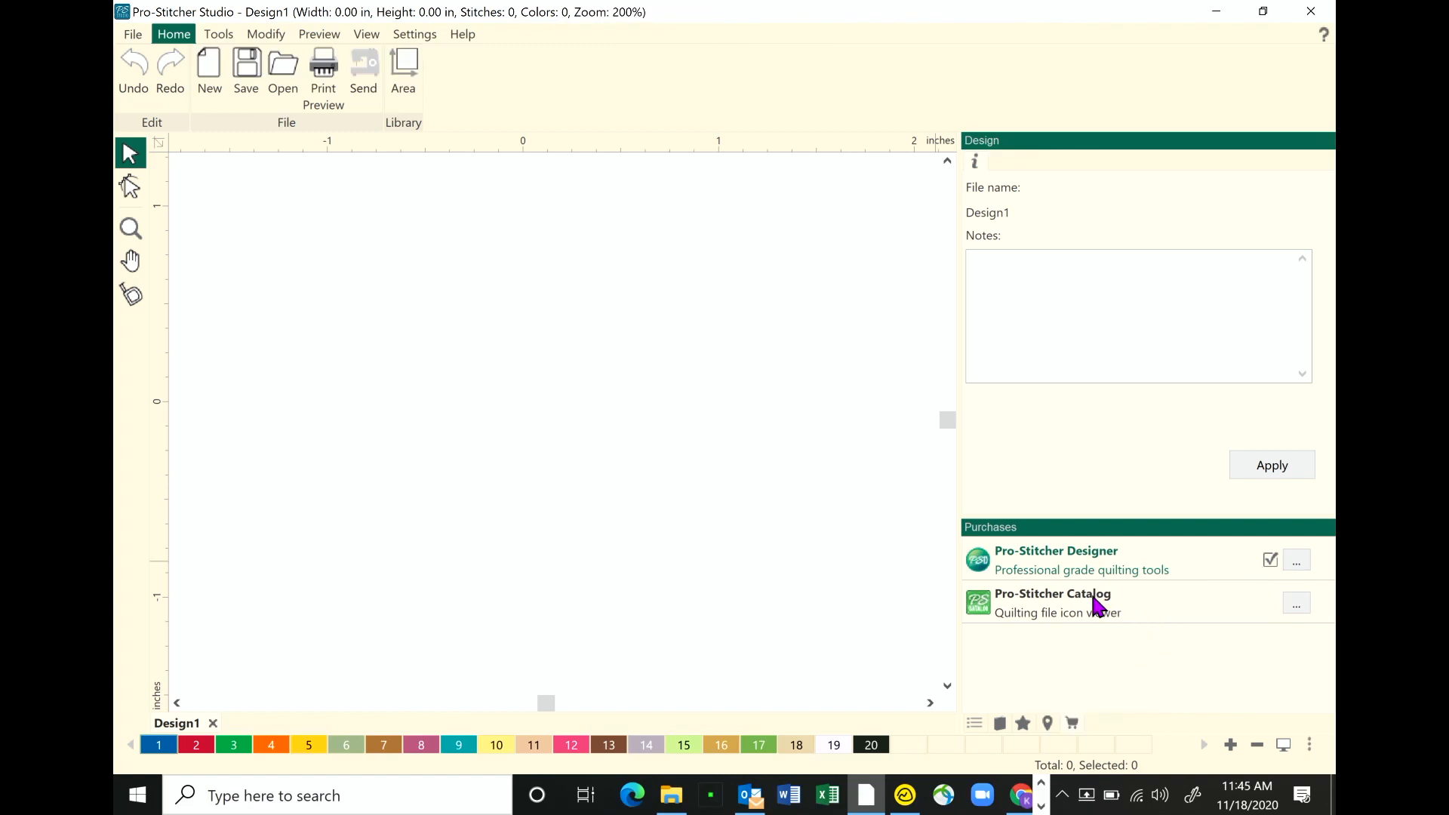
pyautogui.moveTo(1279, 627)
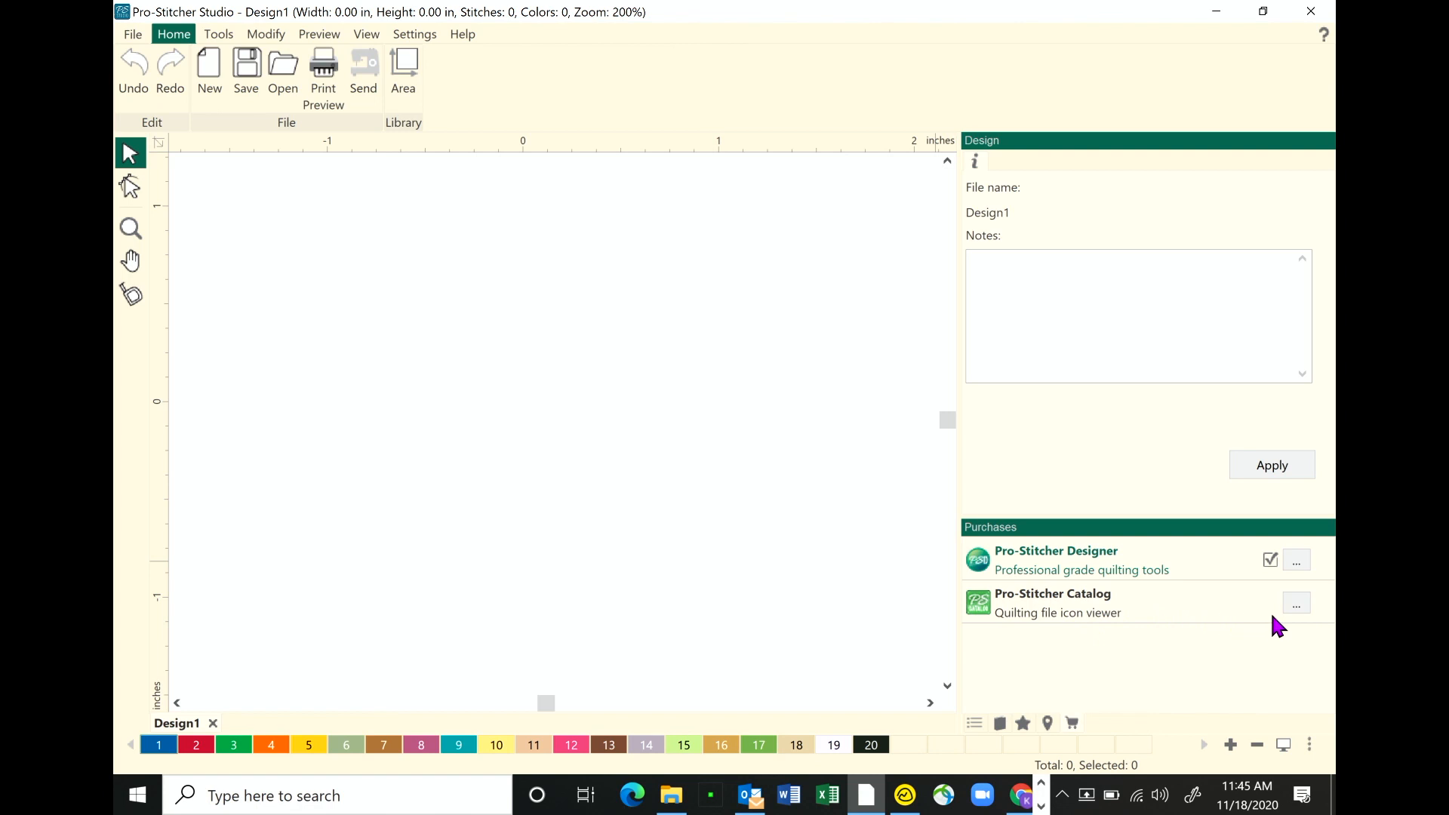
pyautogui.moveTo(1295, 604)
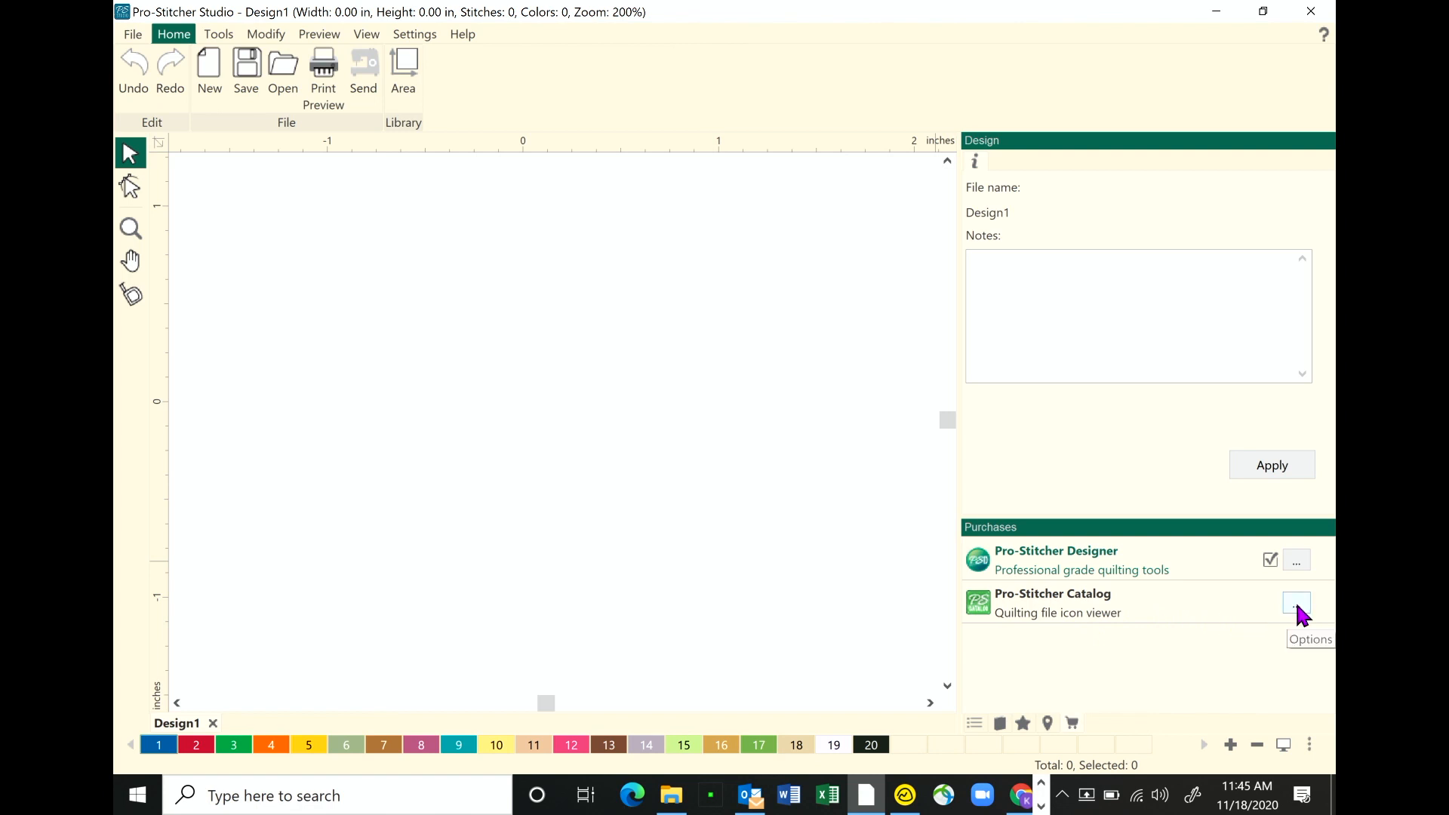
# Choose Activate from the options for Pro-Stitcher Catalog in Purchases
pyautogui.click(1295, 602)
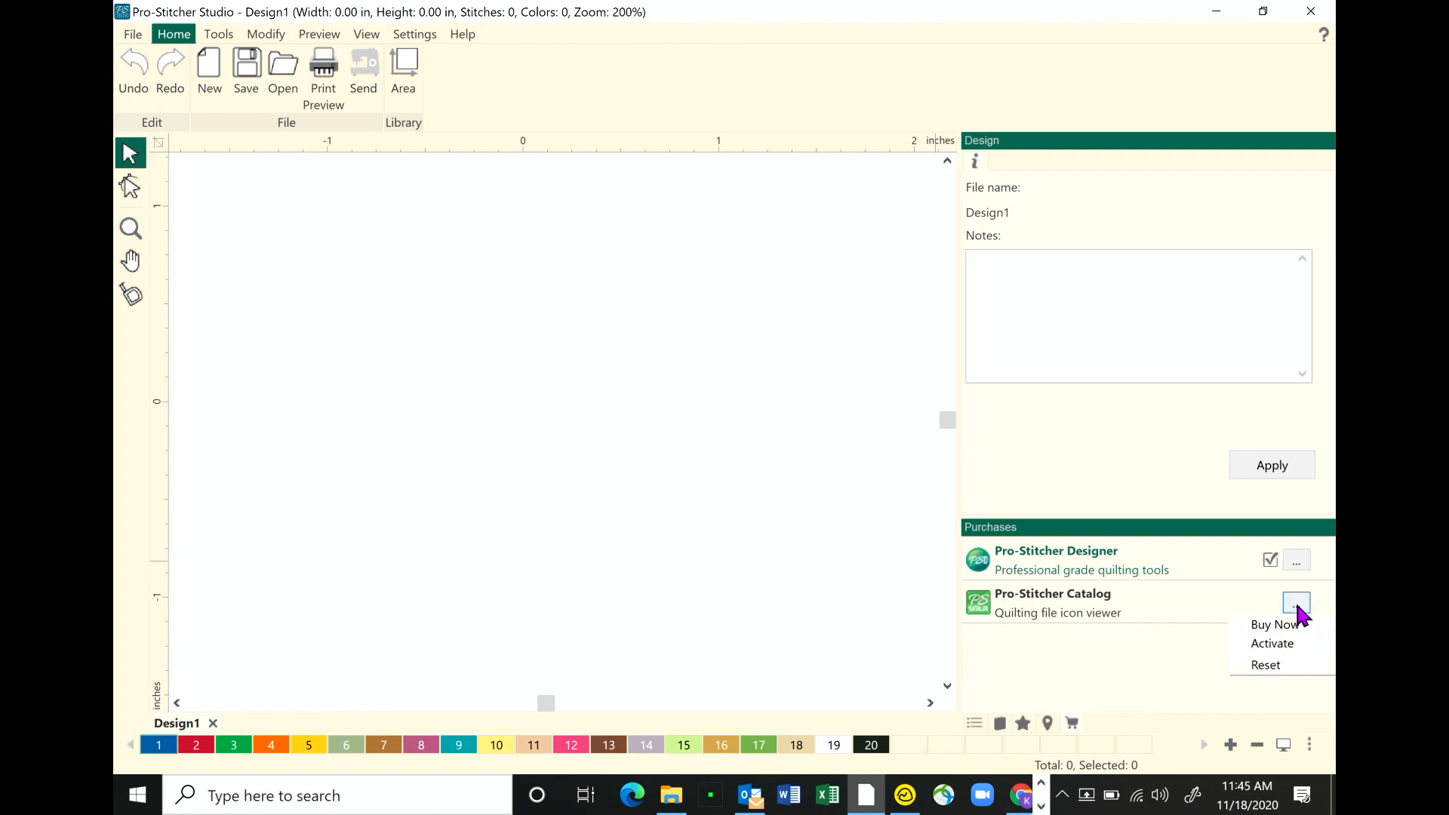
pyautogui.moveTo(1274, 624)
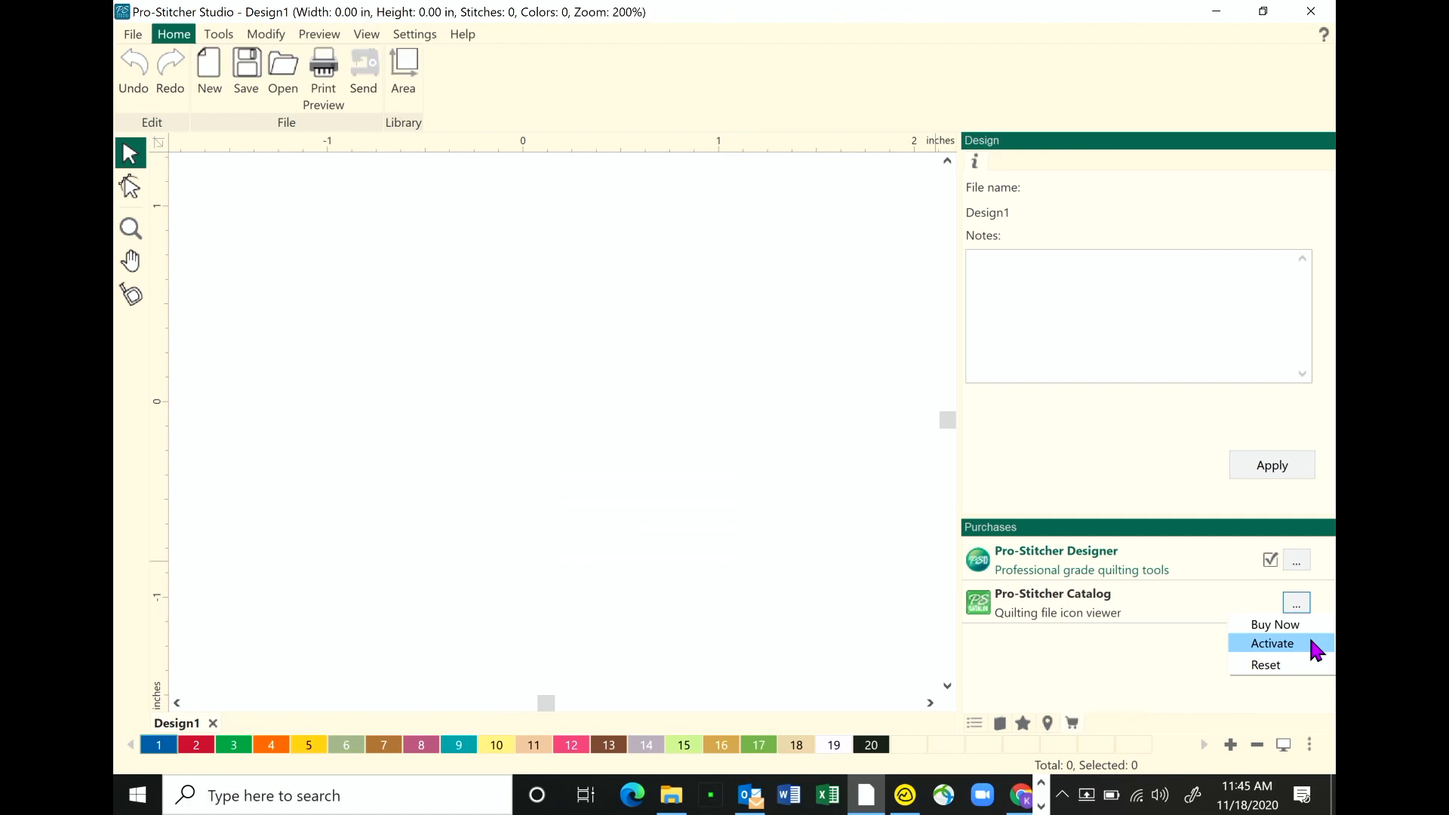
pyautogui.click(1273, 643)
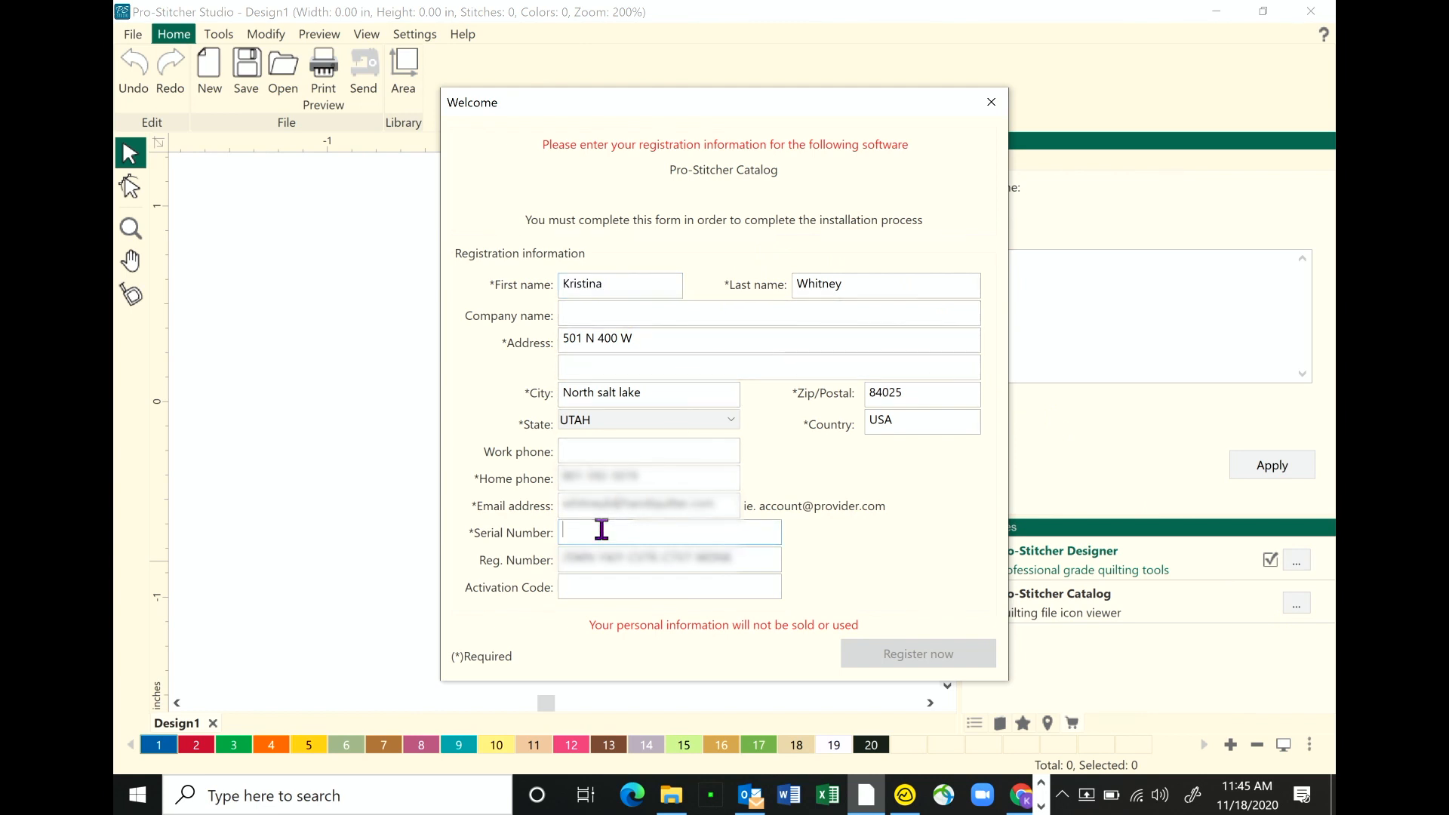
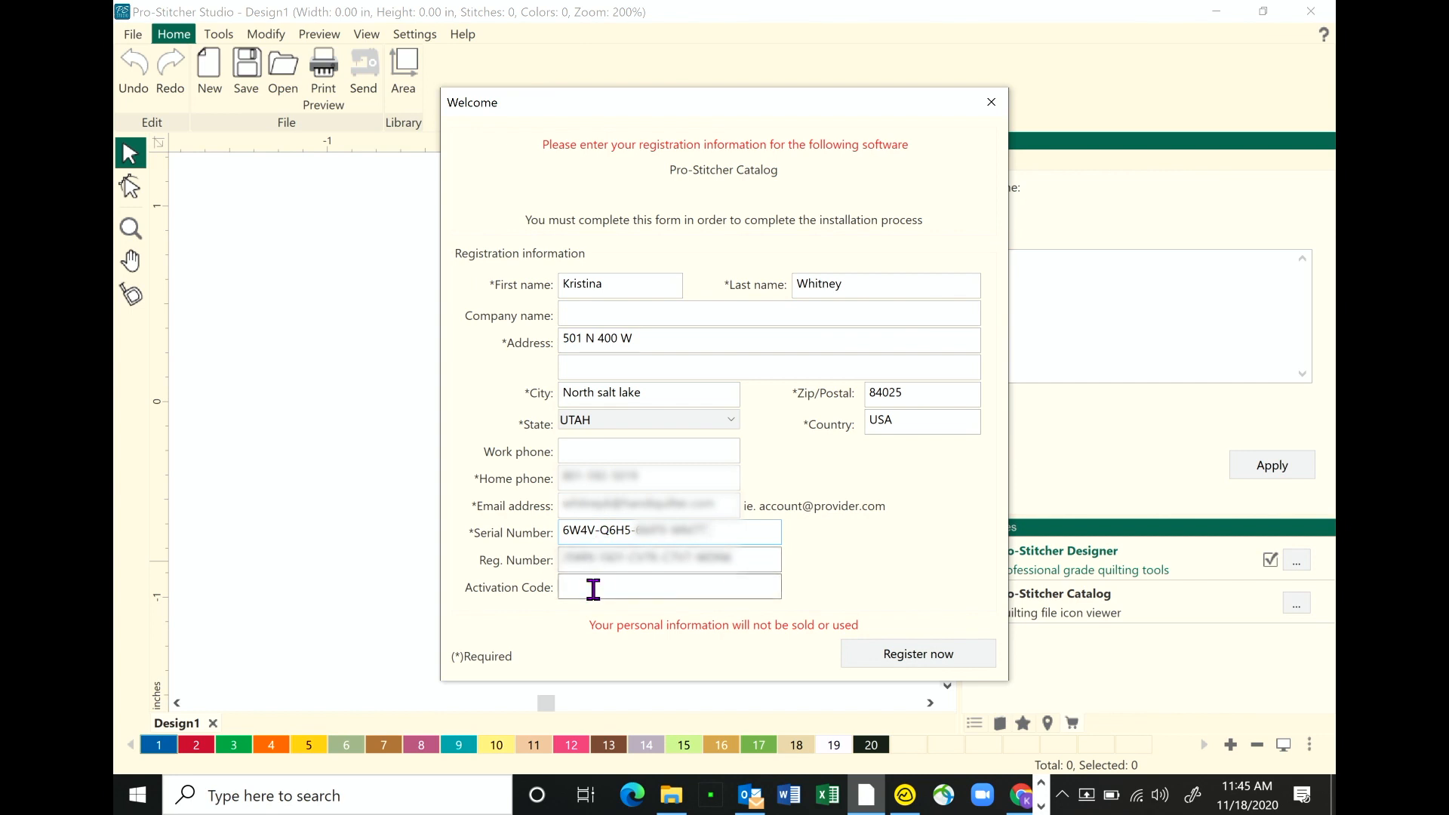
pyautogui.moveTo(824, 586)
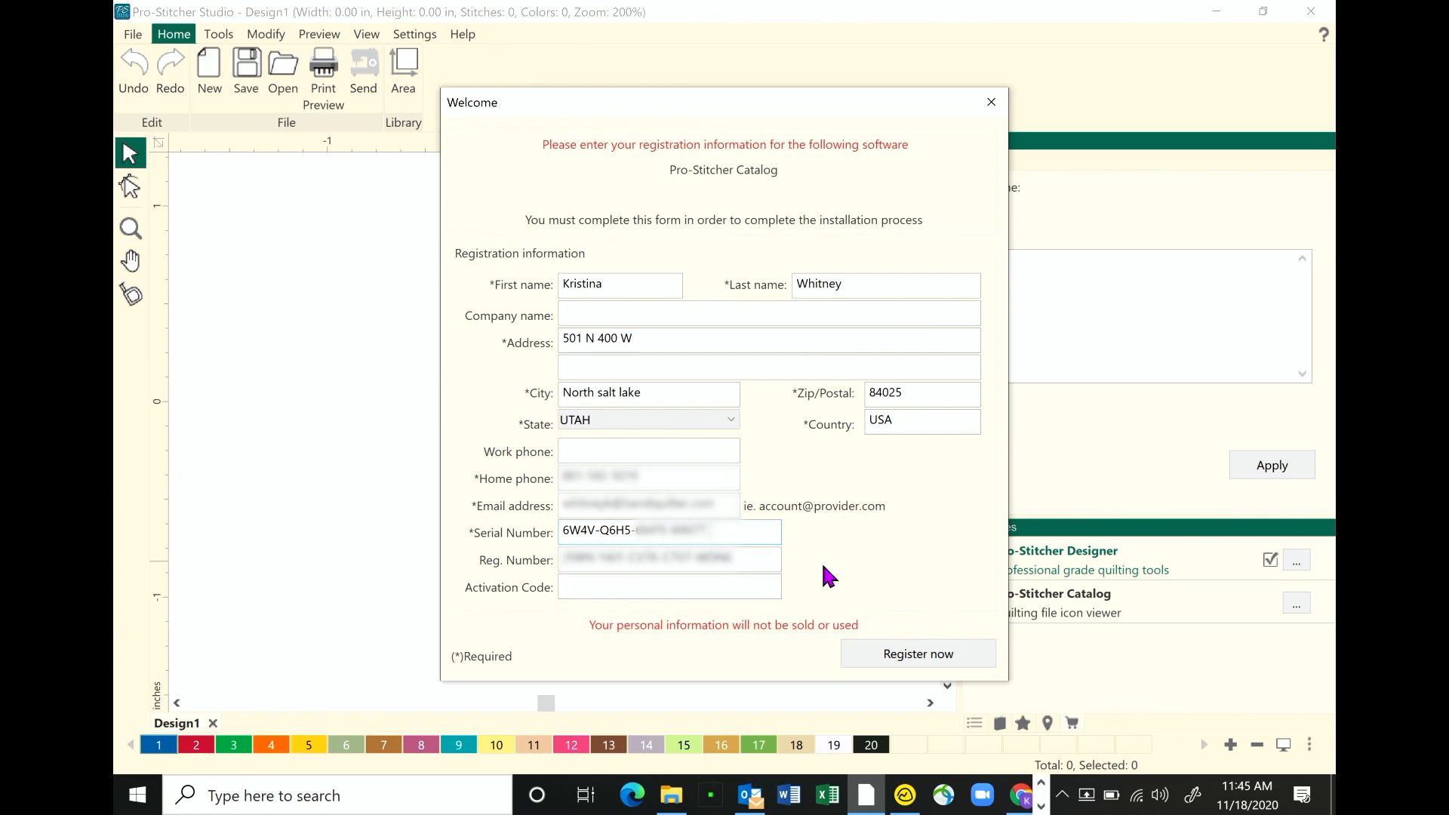
pyautogui.moveTo(805, 557)
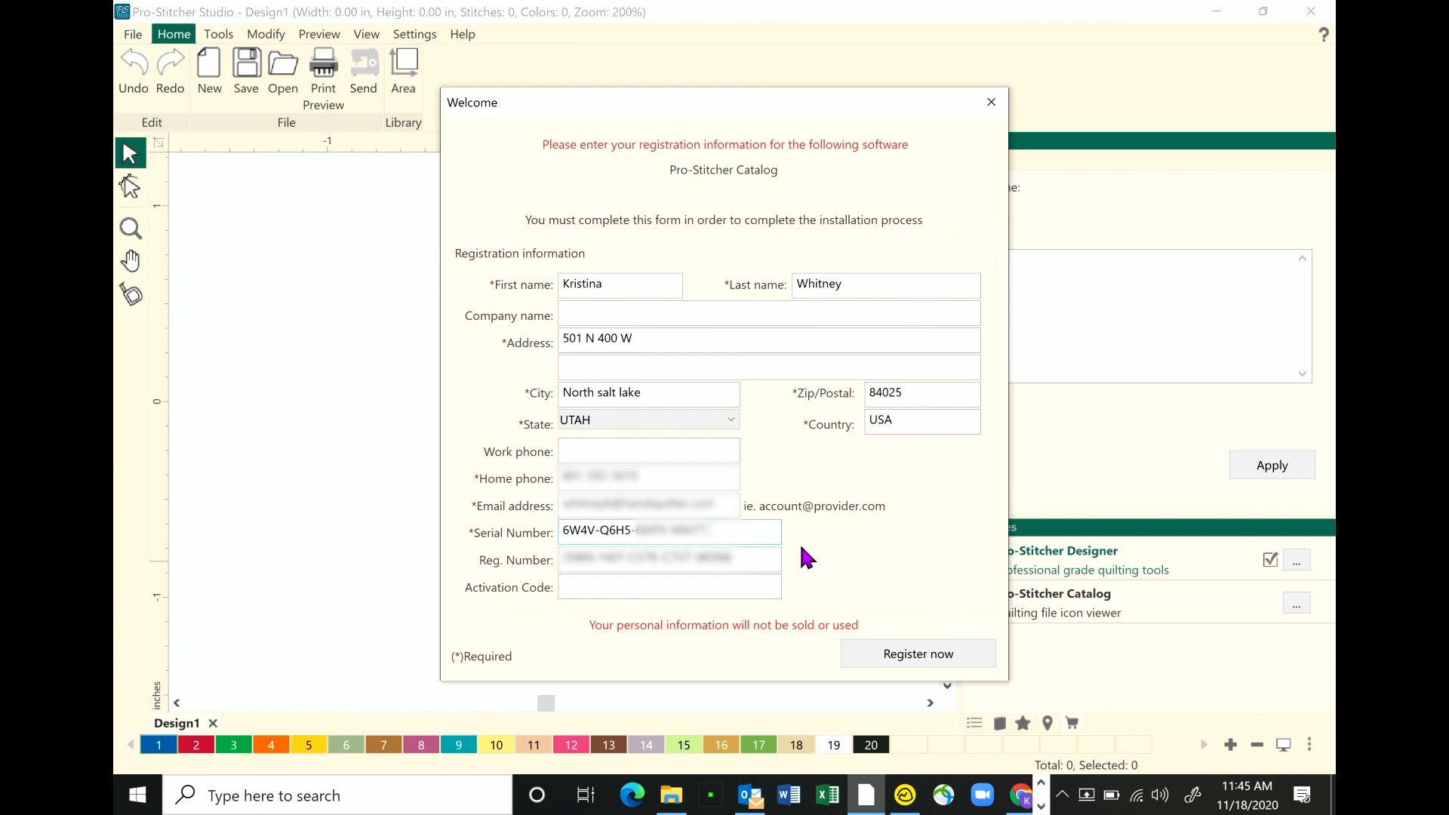
pyautogui.moveTo(816, 578)
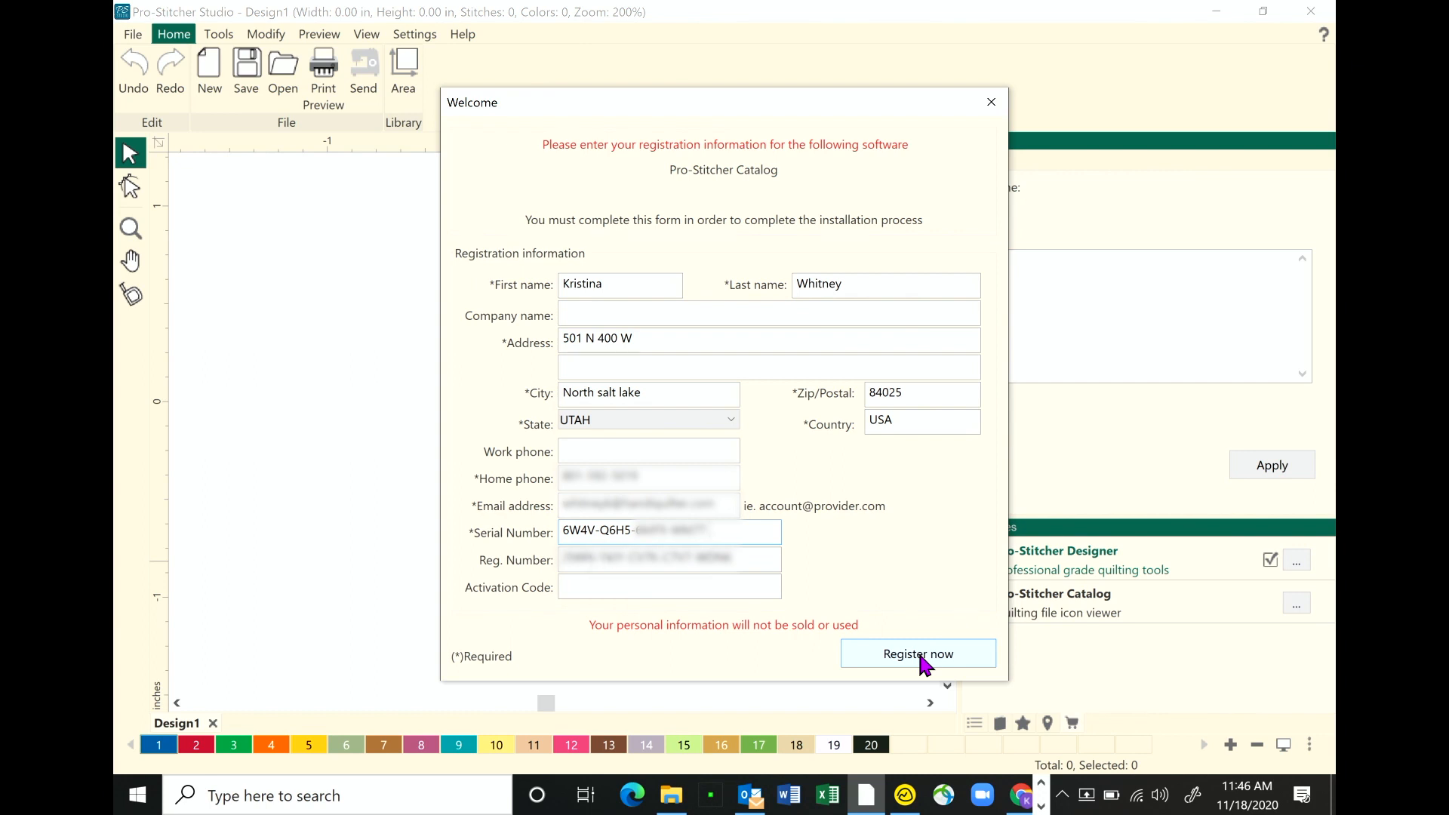
pyautogui.click(917, 654)
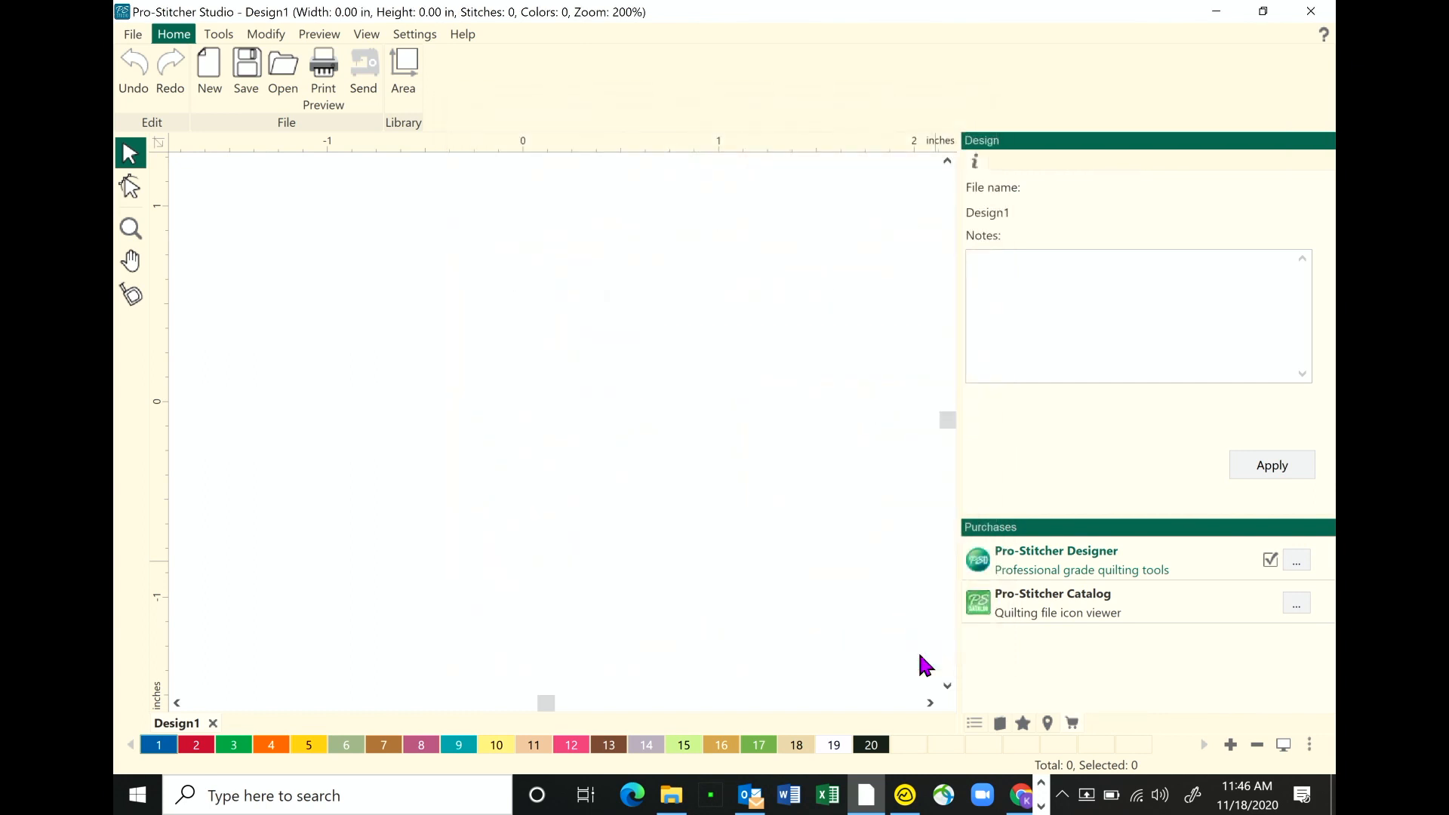
# Acknowledge the restart notice and exit Pro-Stitcher Studio via File > Exit
pyautogui.click(1270, 559)
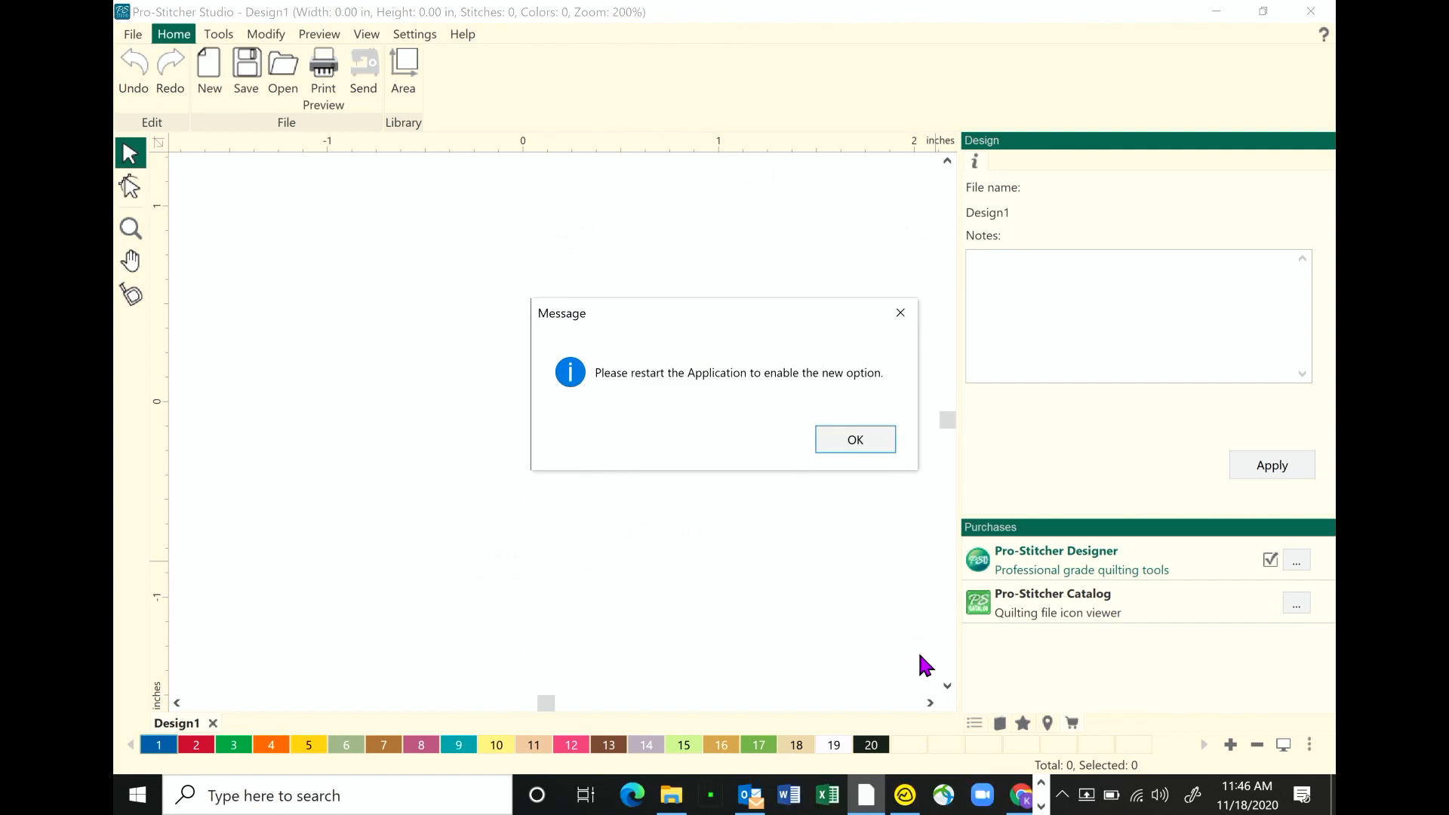
pyautogui.moveTo(928, 508)
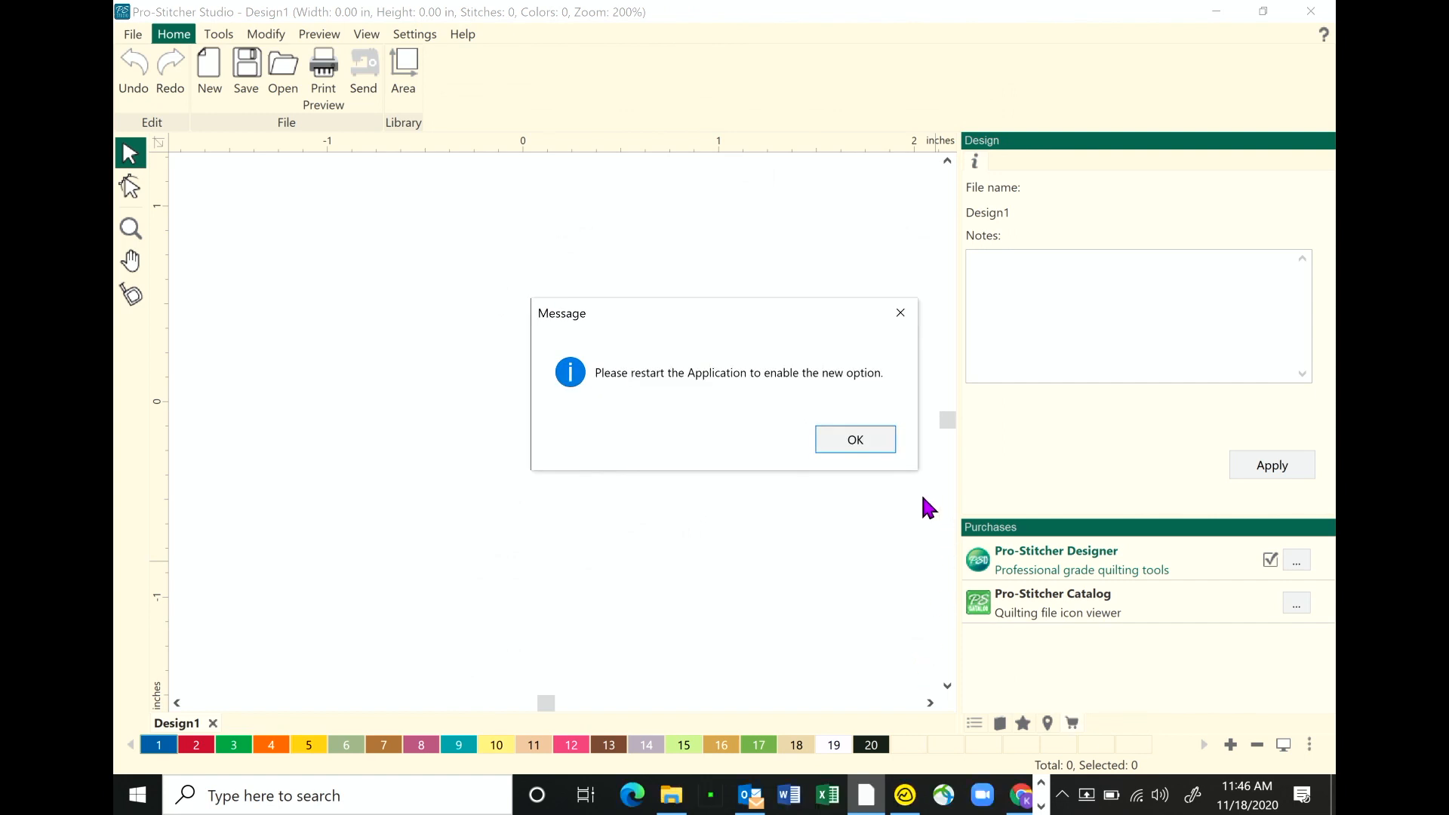
pyautogui.click(855, 440)
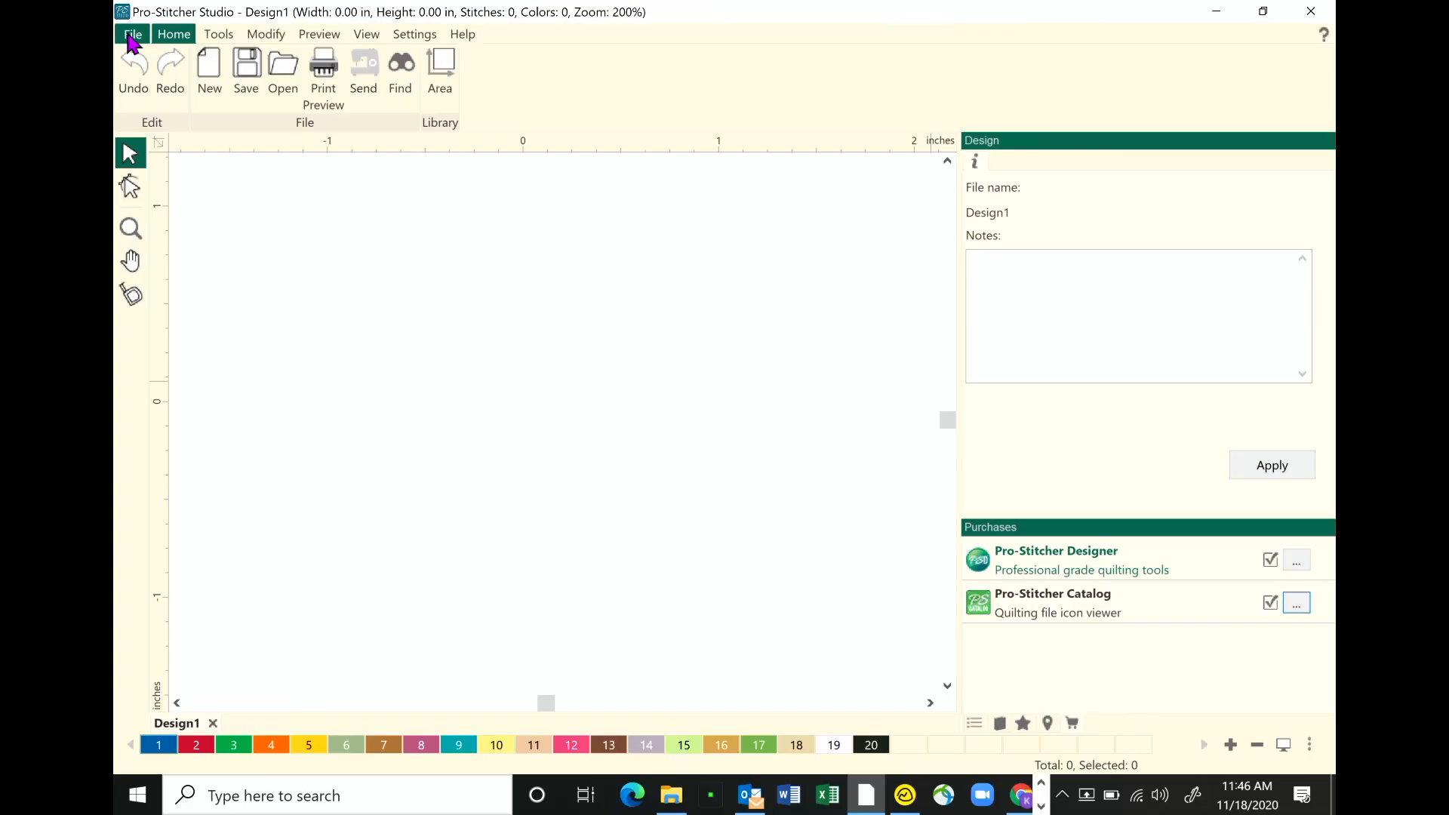
pyautogui.click(133, 33)
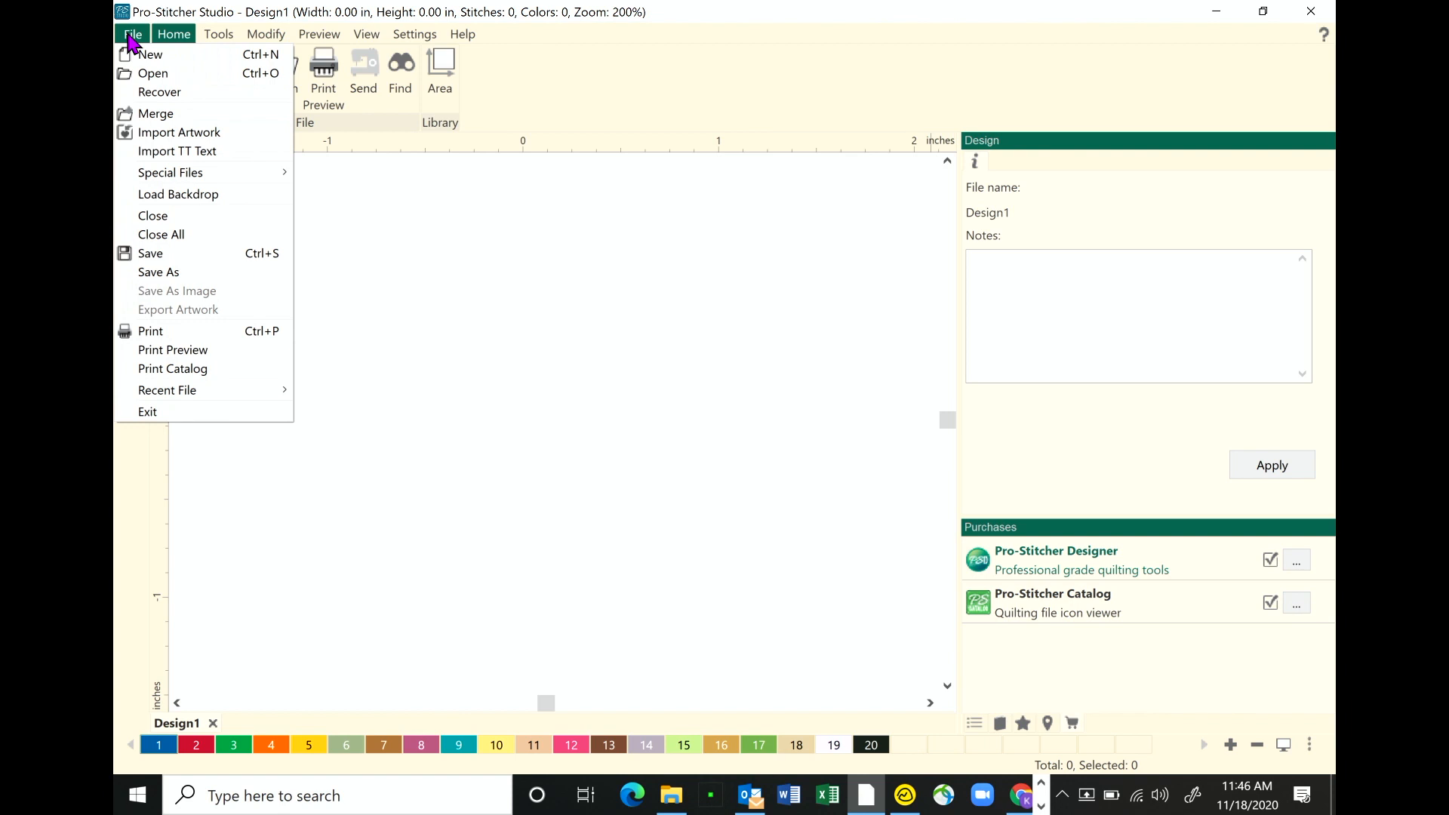
pyautogui.moveTo(161, 234)
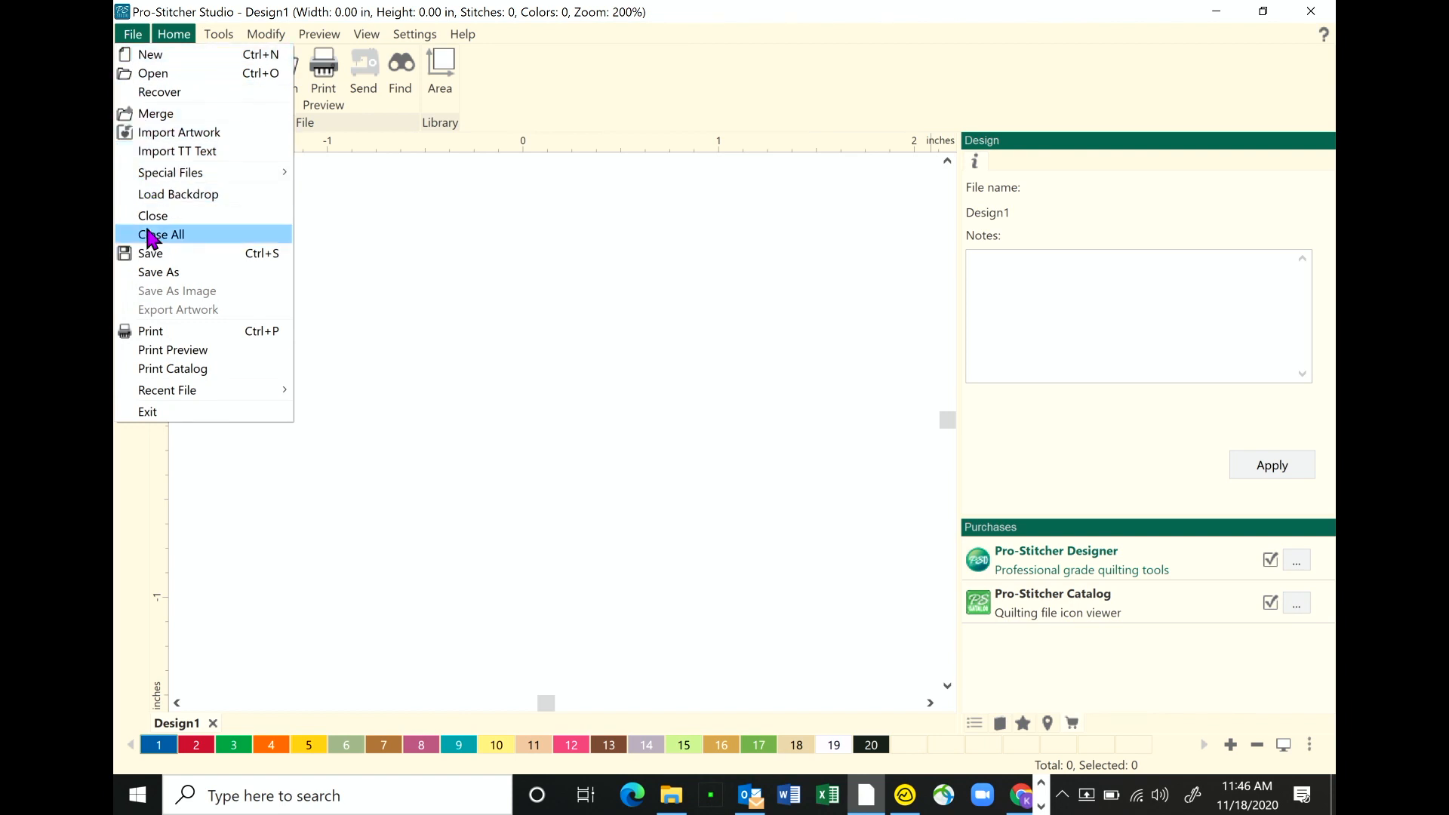
pyautogui.moveTo(151, 410)
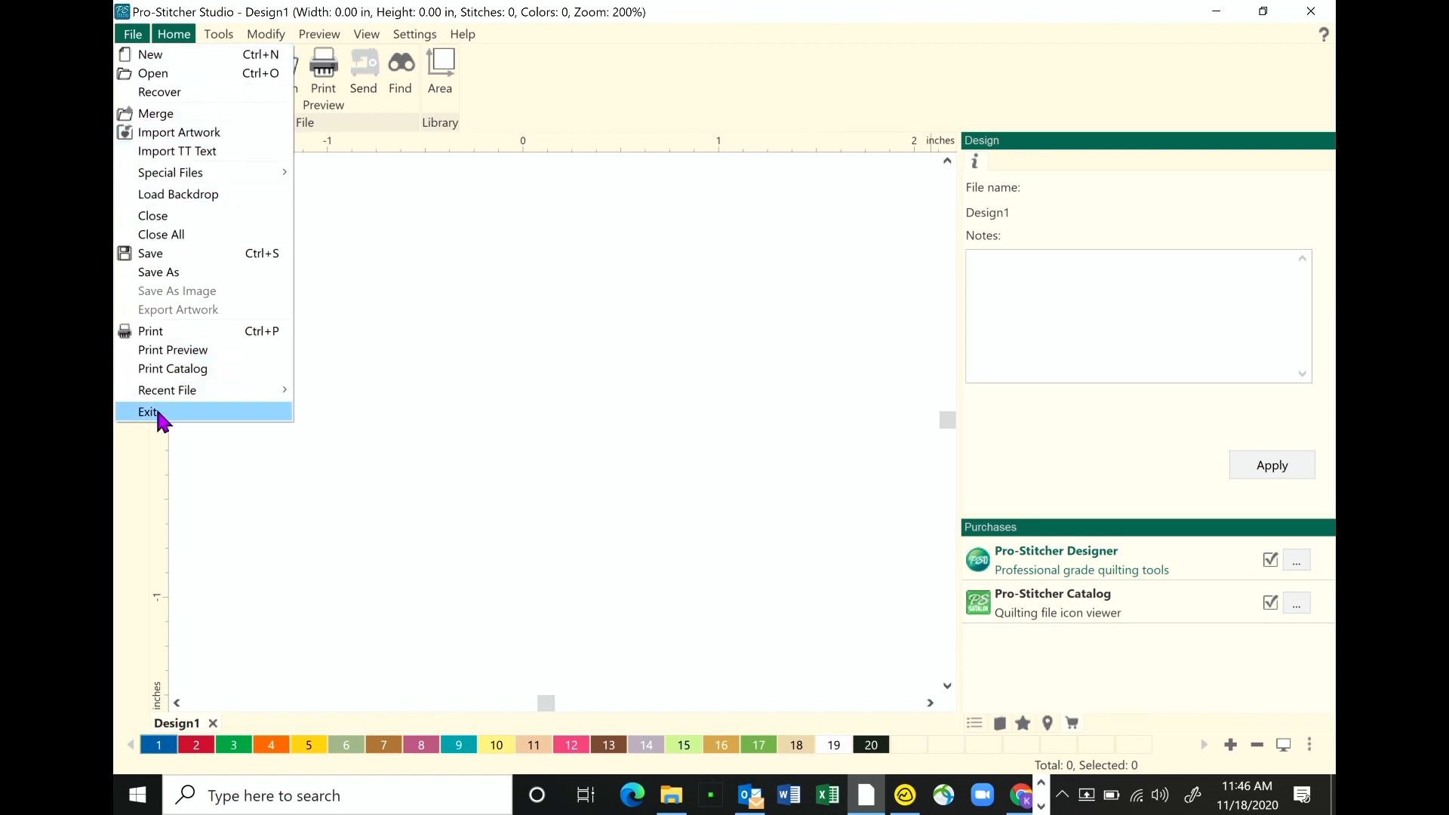
pyautogui.click(148, 410)
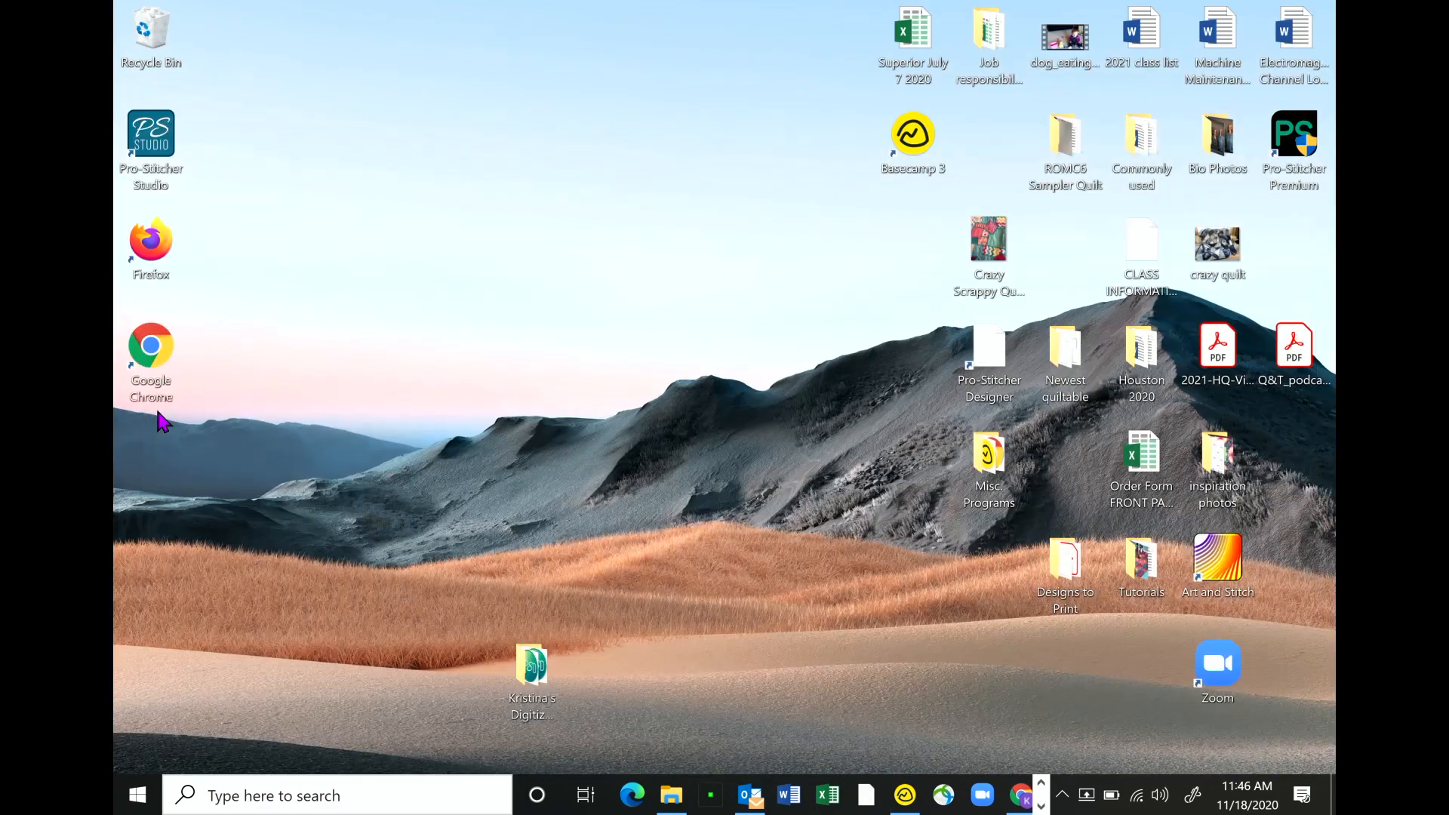